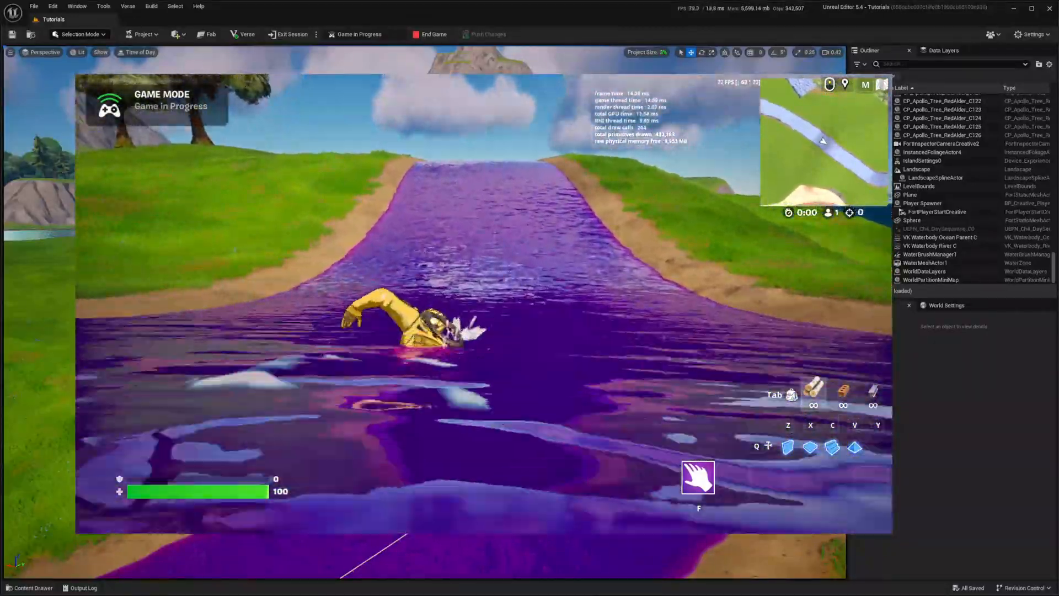
- End the running game session from the editor toolbar
left_click(430, 34)
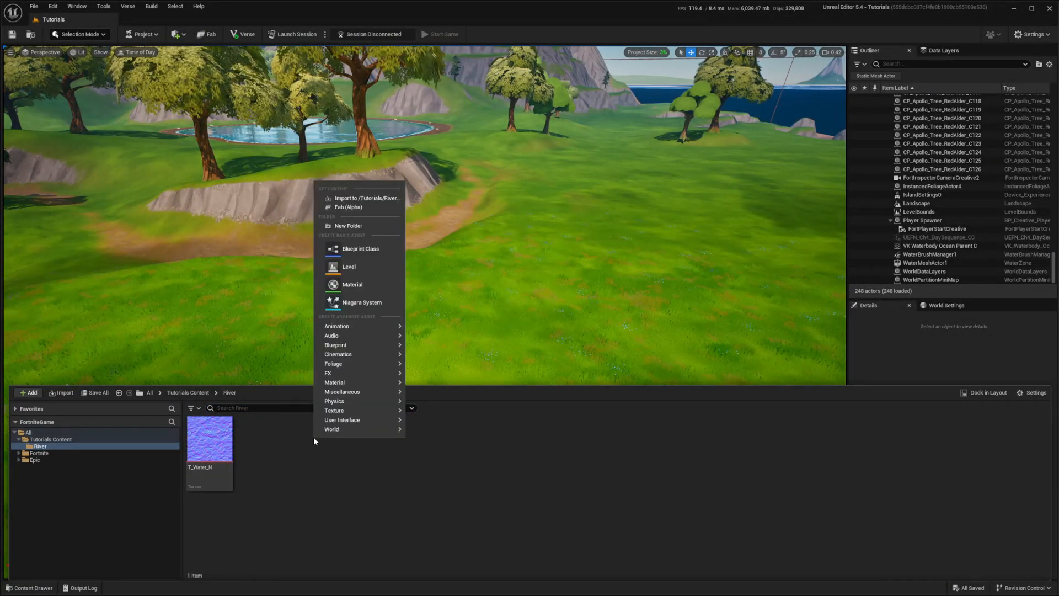
- Create material M_Water in the River folder and open it in the Material Editor
left_click(352, 284)
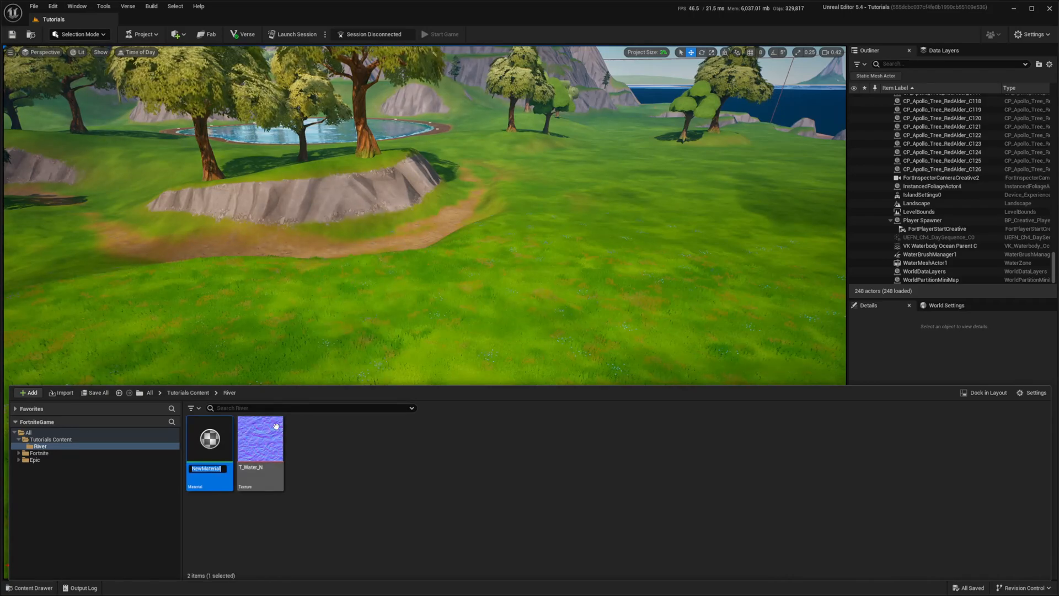
type("M_Water")
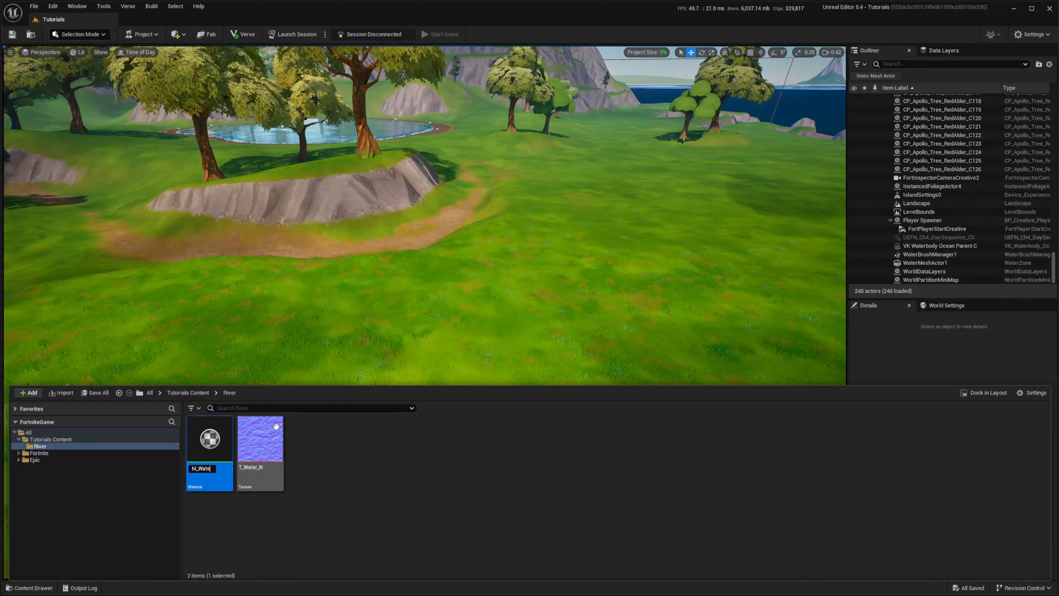
mouse_move(208, 438)
type("MI_Ri")
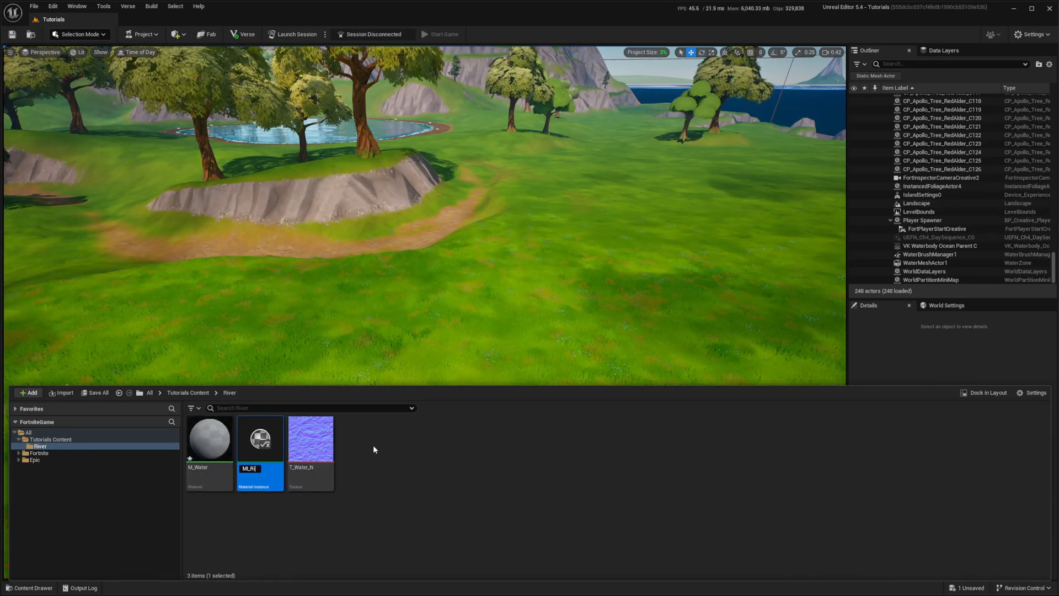
mouse_move(210, 439)
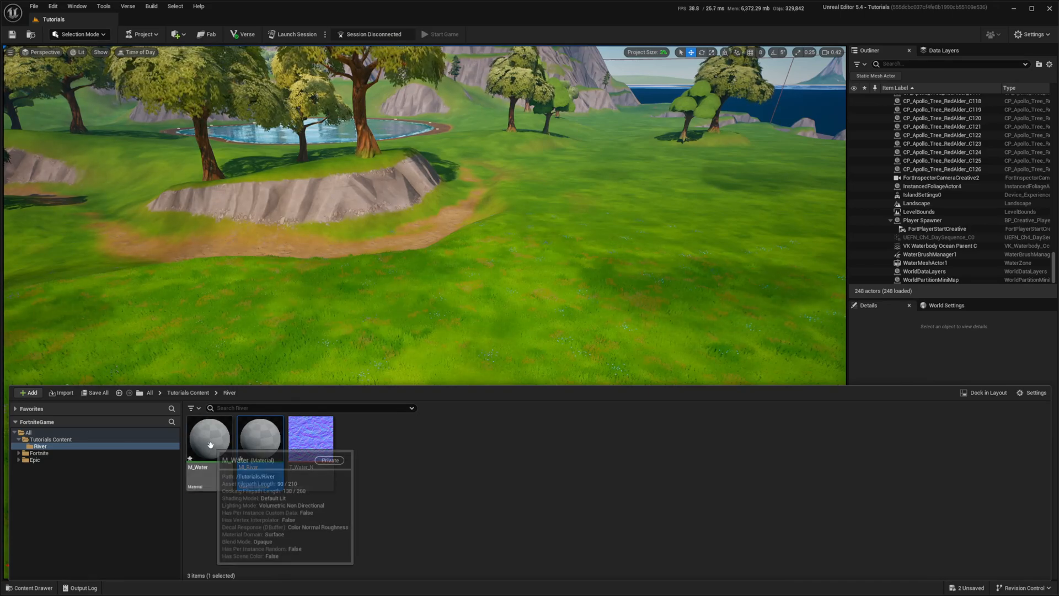
double_click(209, 435)
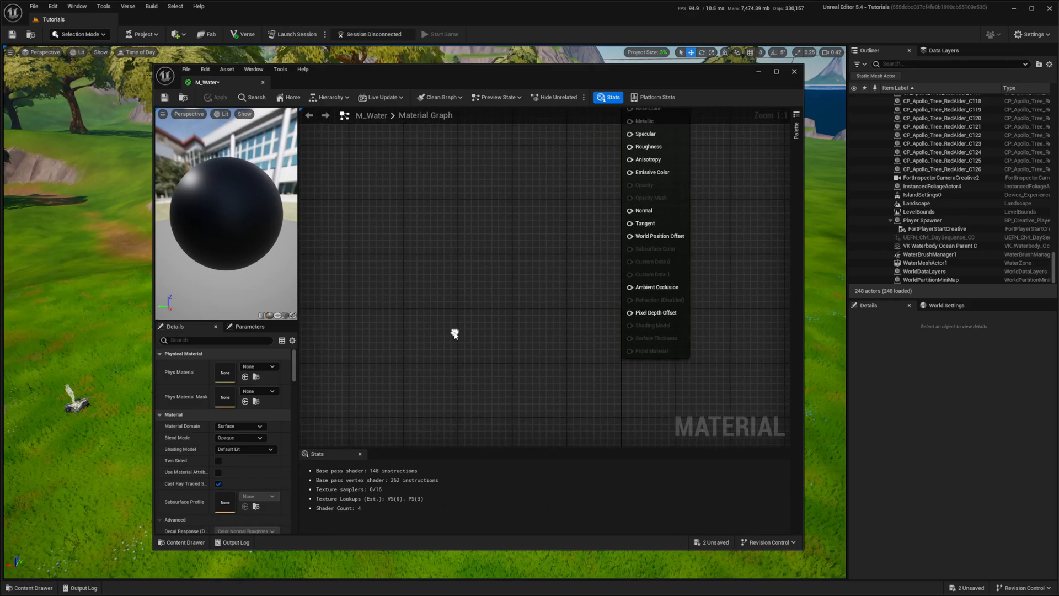
- Switch M_Water's shading model to SingleLayerWater
left_click(245, 449)
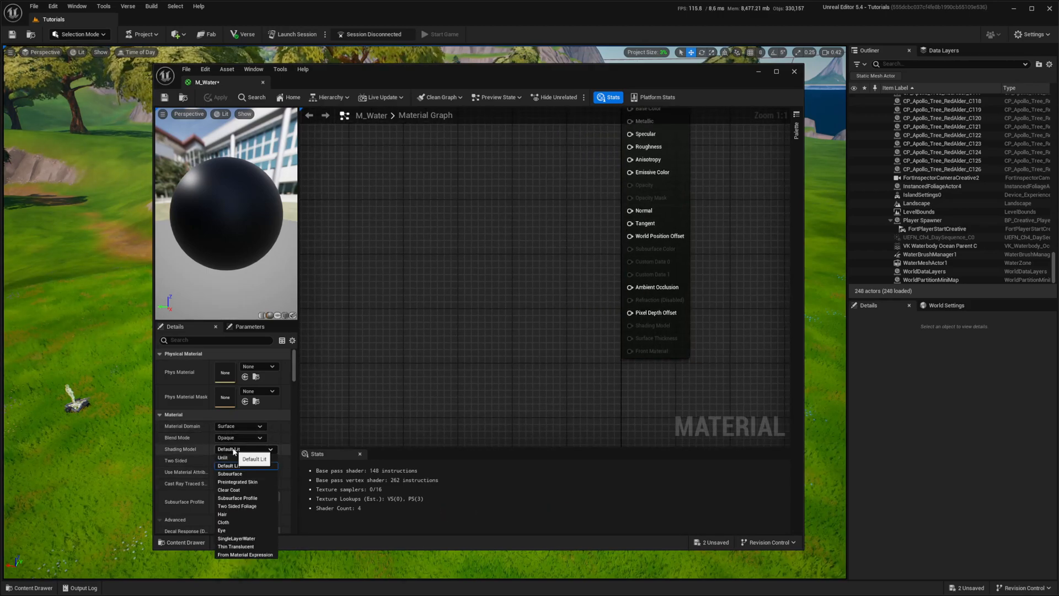
left_click(237, 539)
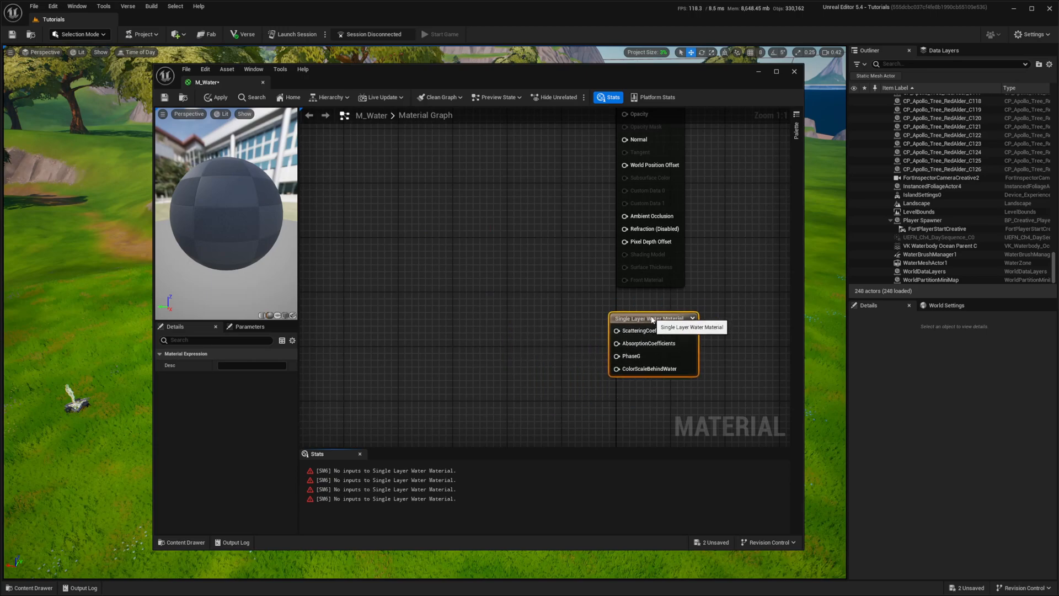
left_click(652, 318)
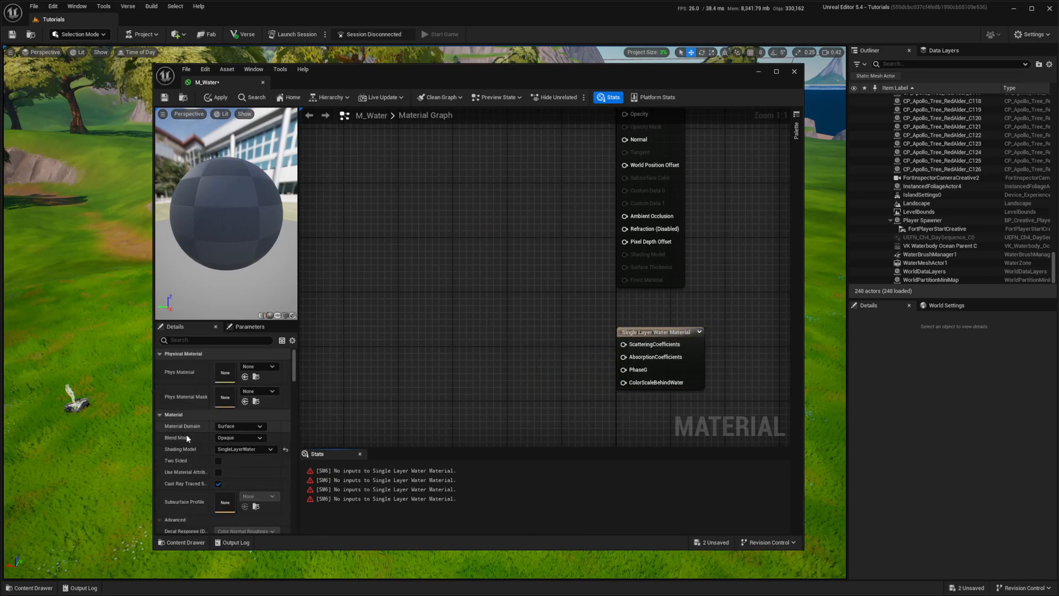
- Set M_Water's refraction method to Pixel Normal Offset
scroll("down", 3)
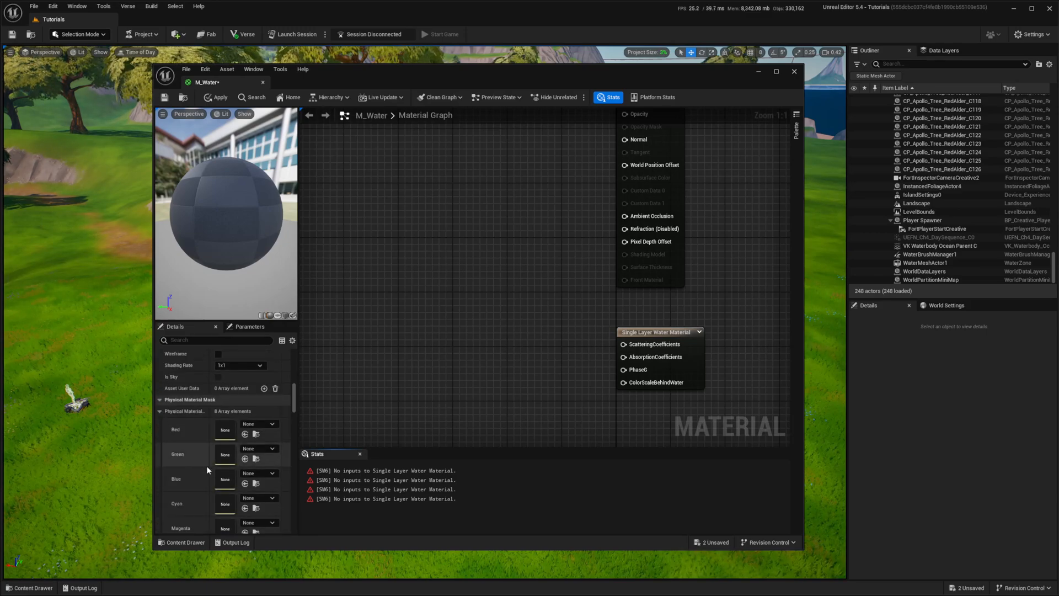
scroll("down", 3)
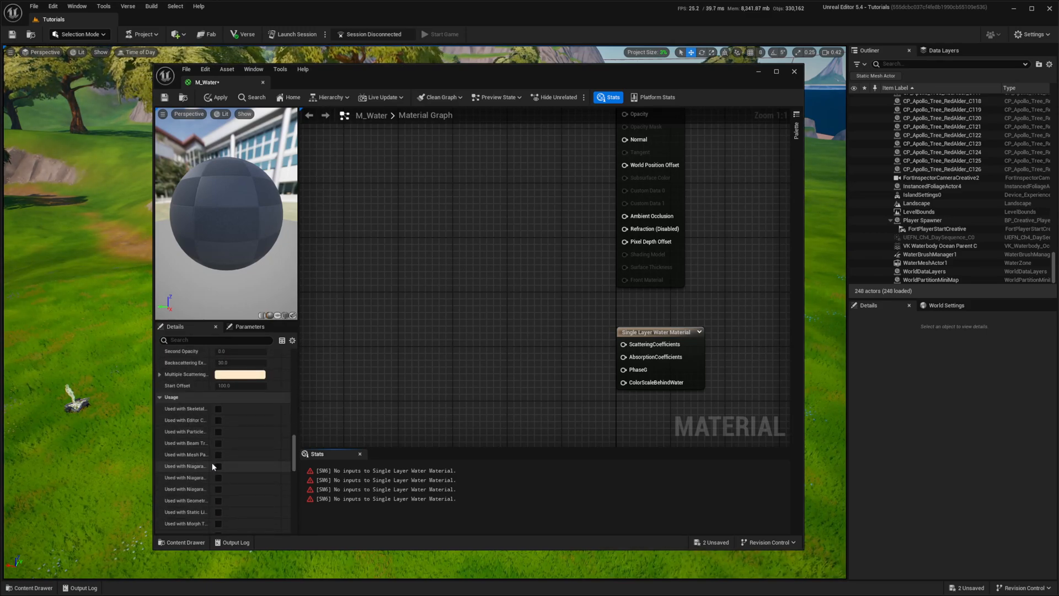
scroll("down", 3)
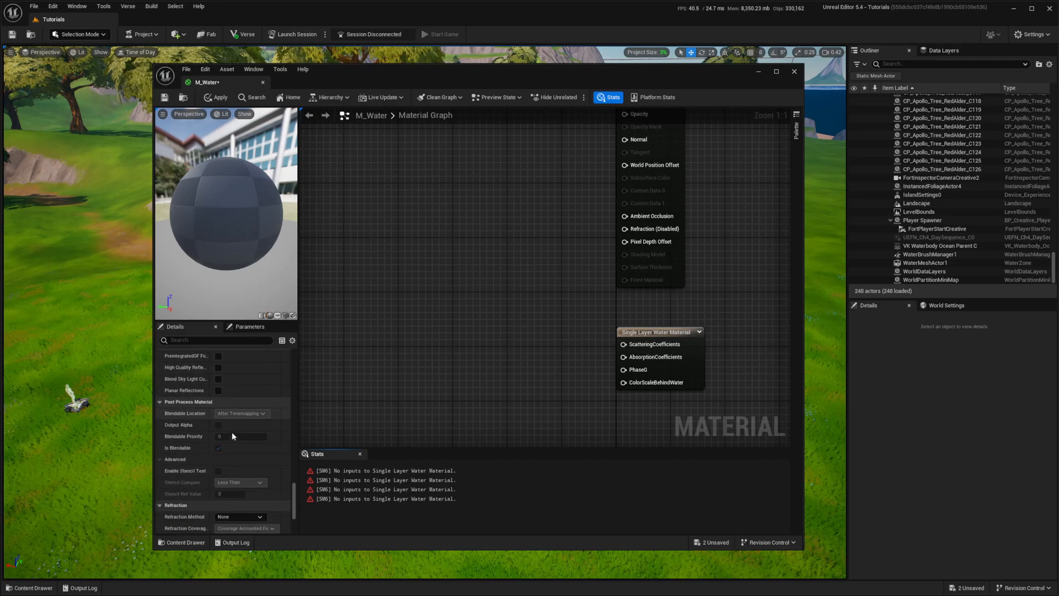
left_click(240, 435)
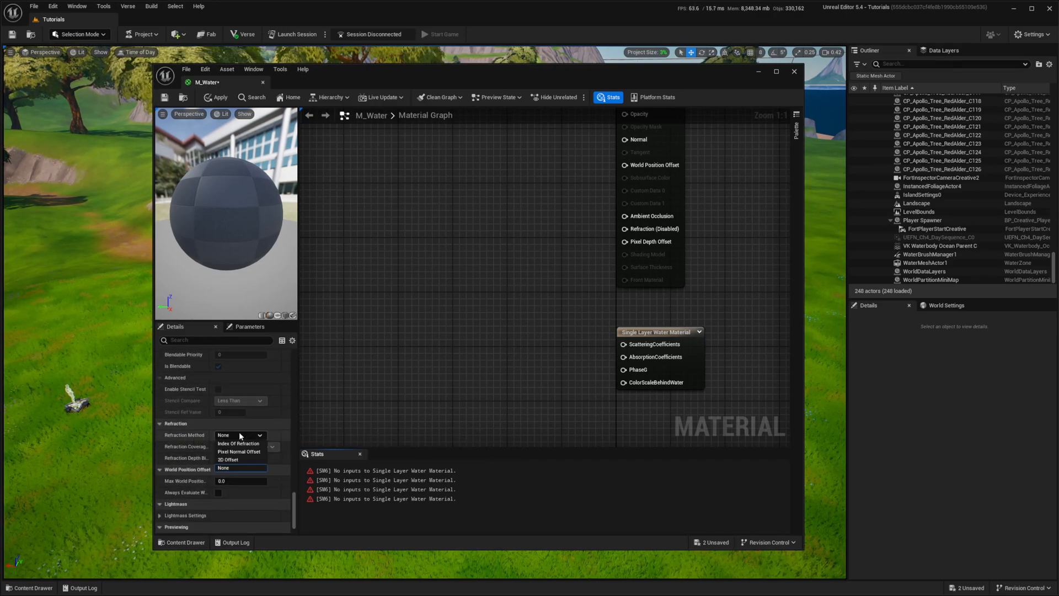
left_click(239, 450)
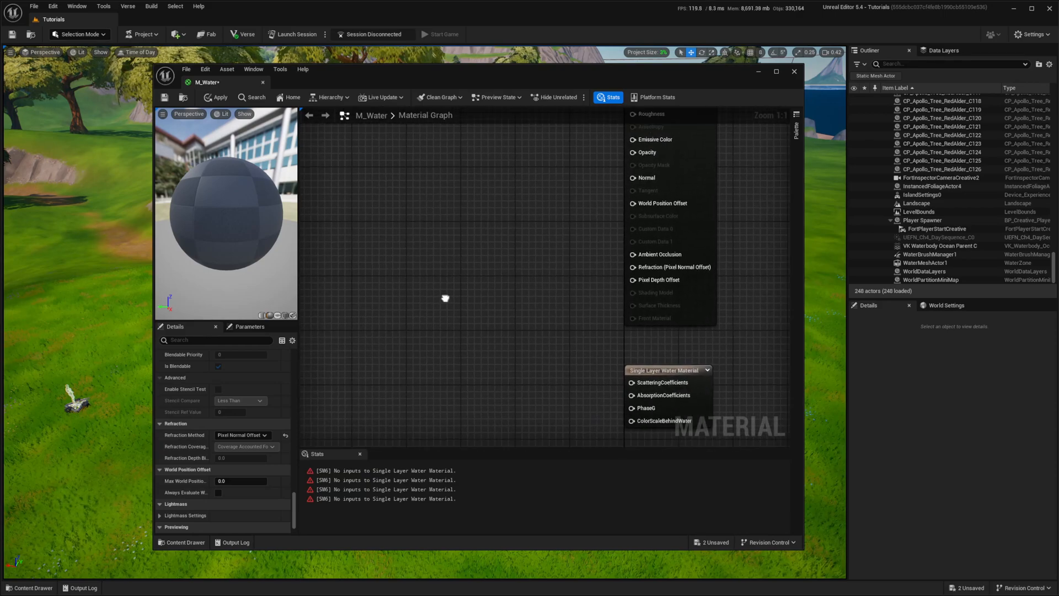
mouse_move(462, 295)
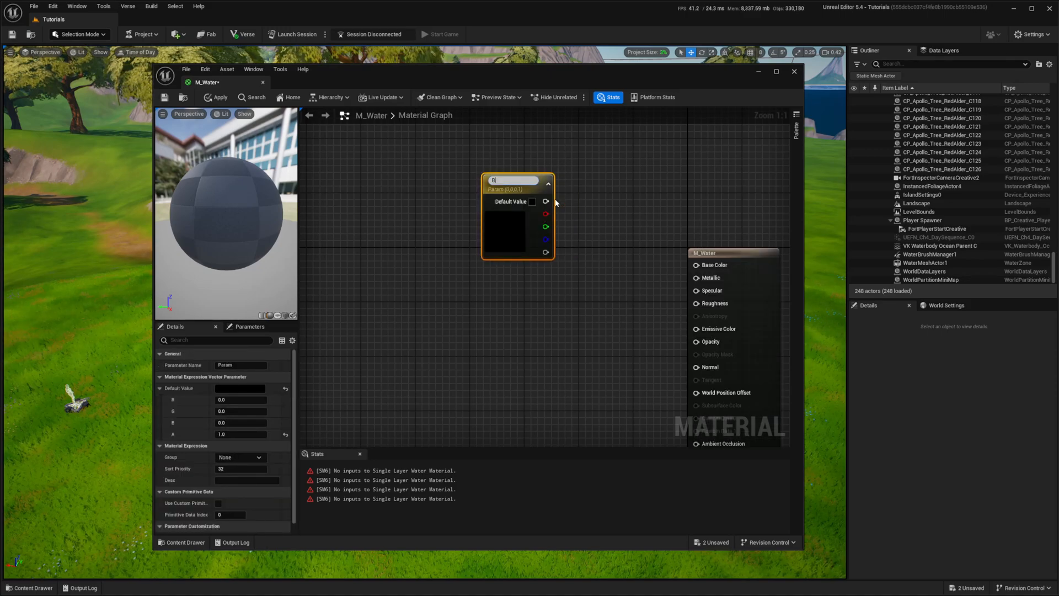
- Add a BaseColor vector parameter and wire it to the material's base colour pin
type("BaseColor")
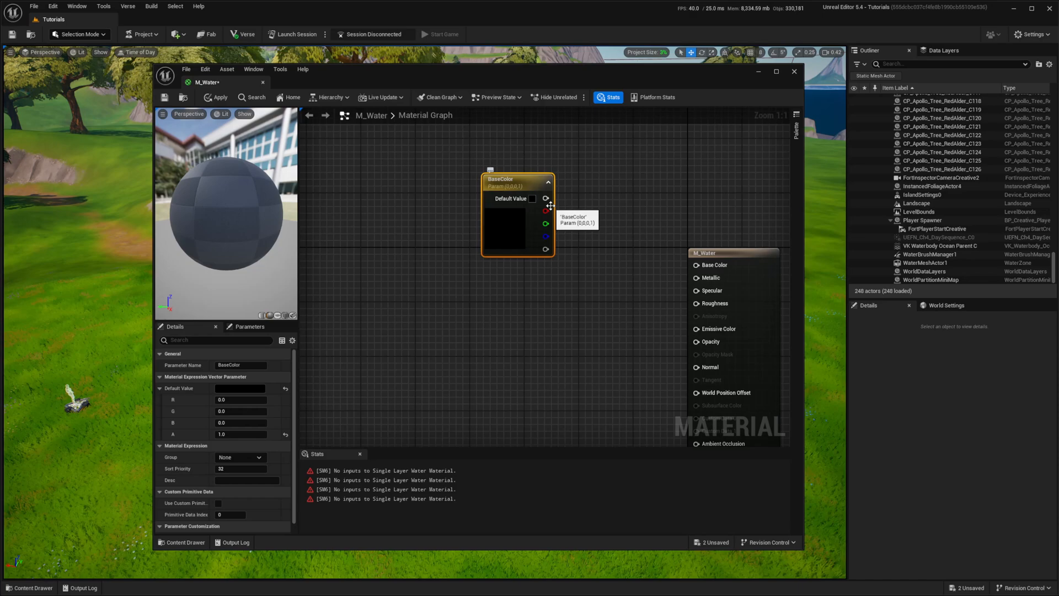
left_click_drag(545, 198, 696, 265)
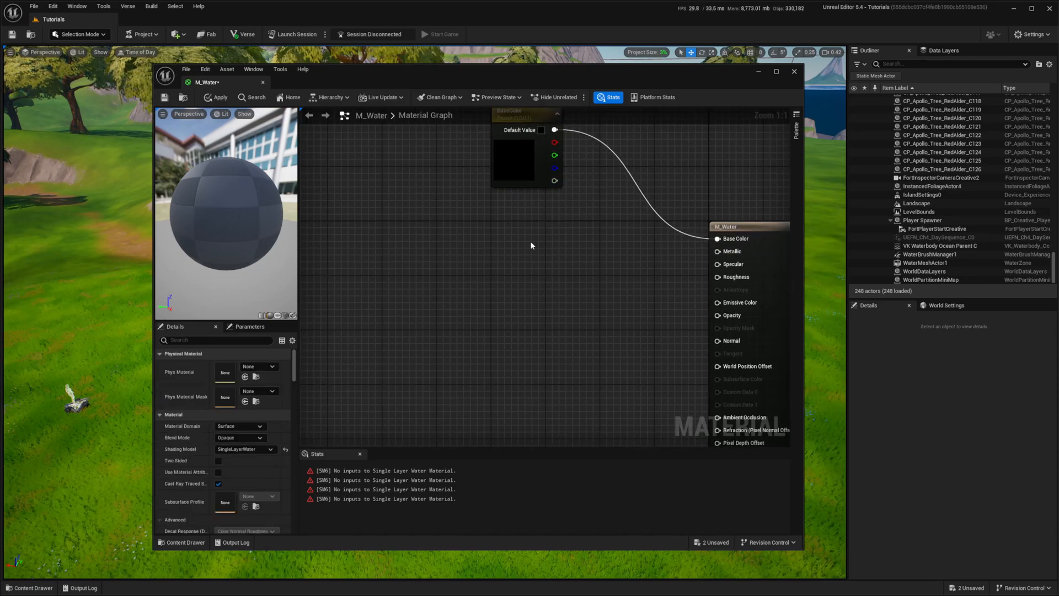
left_click(544, 248)
type("flow")
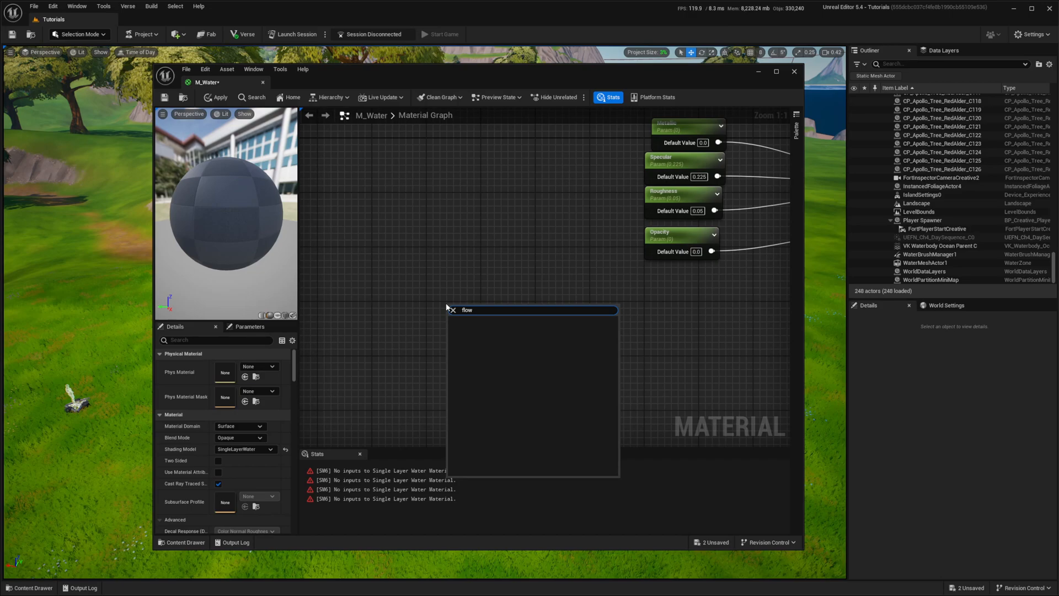
- Search all content for 'flow' and place FlowMaps_Simple in the M_Water graph
left_click(29, 587)
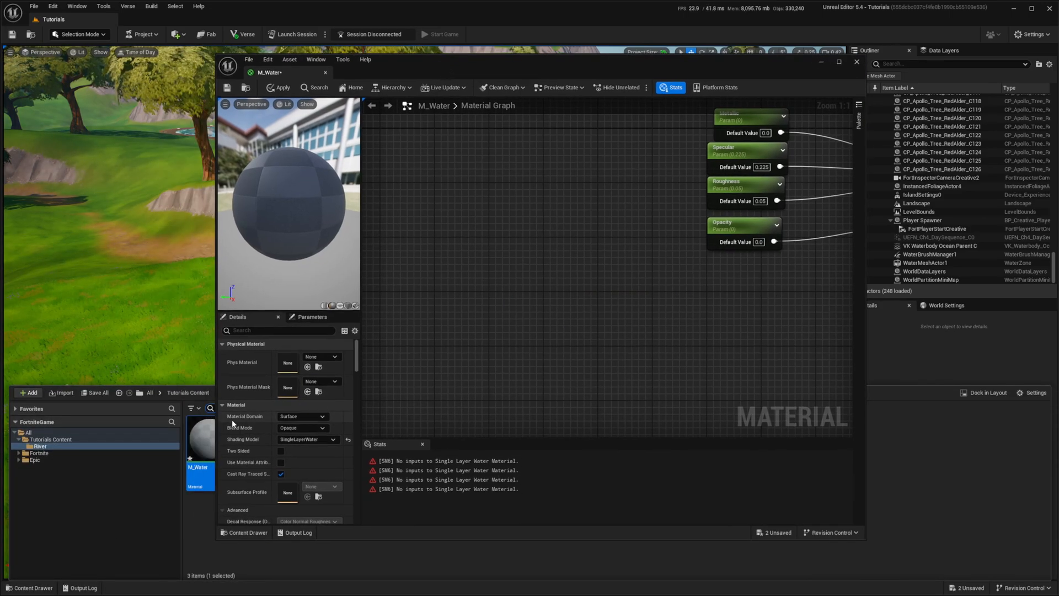
left_click(243, 370)
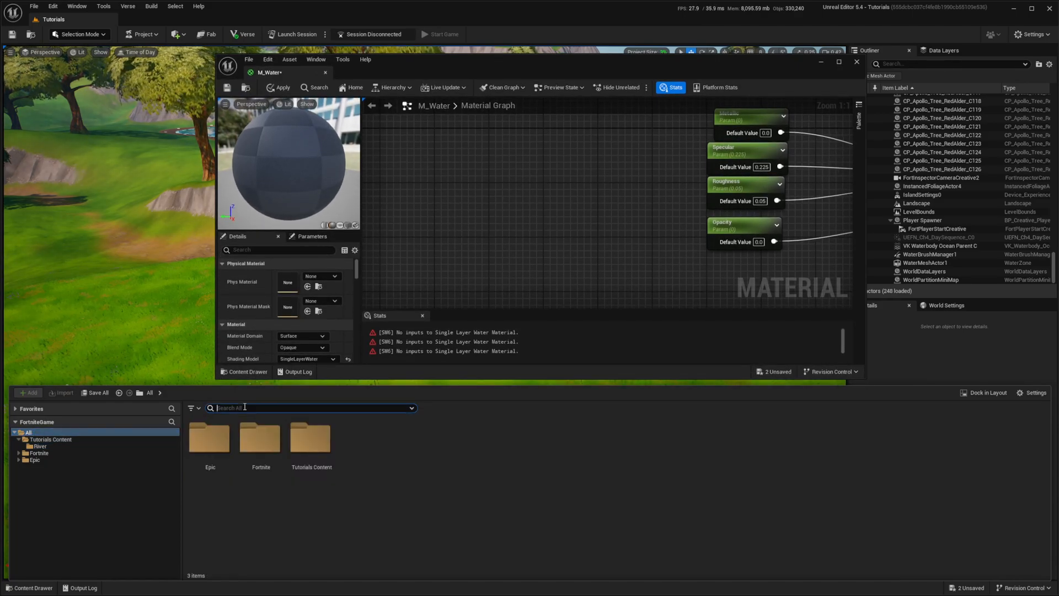
type("flowm")
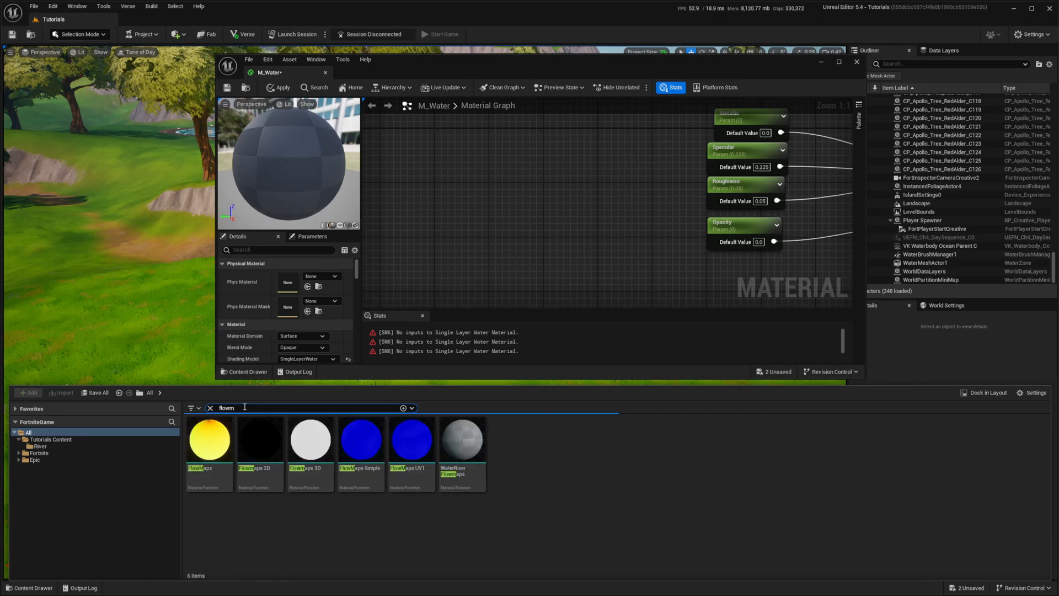
mouse_move(360, 439)
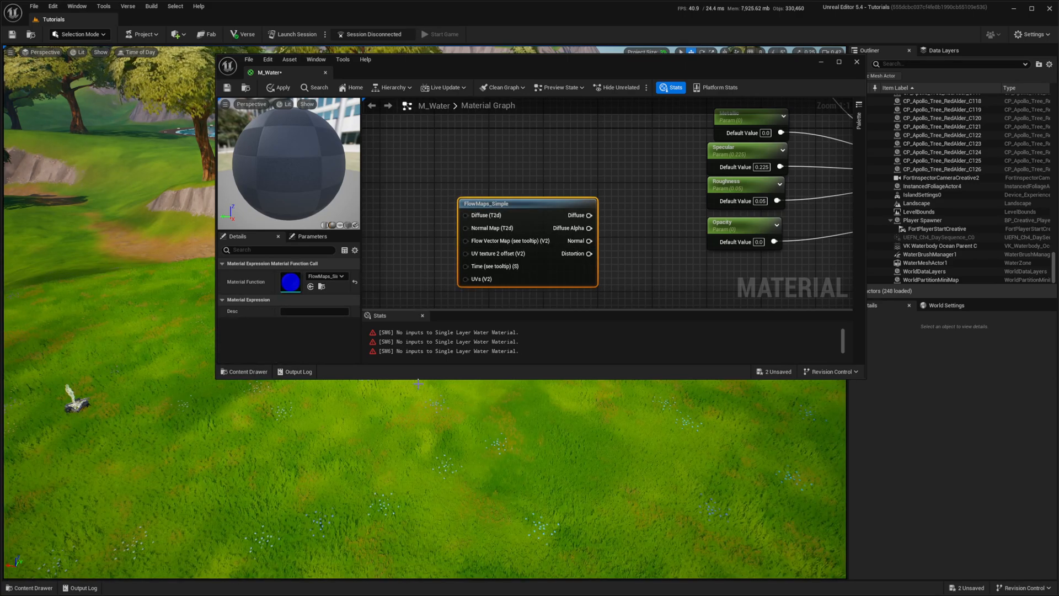
left_click(917, 203)
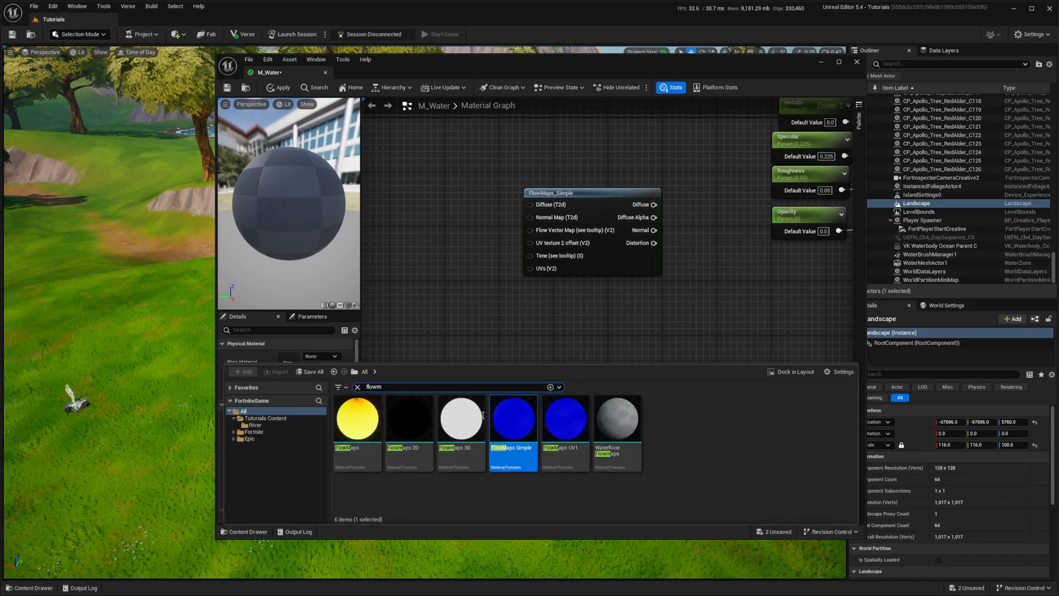
- Clear the search and browse back to the tutorial content folders
left_click(358, 386)
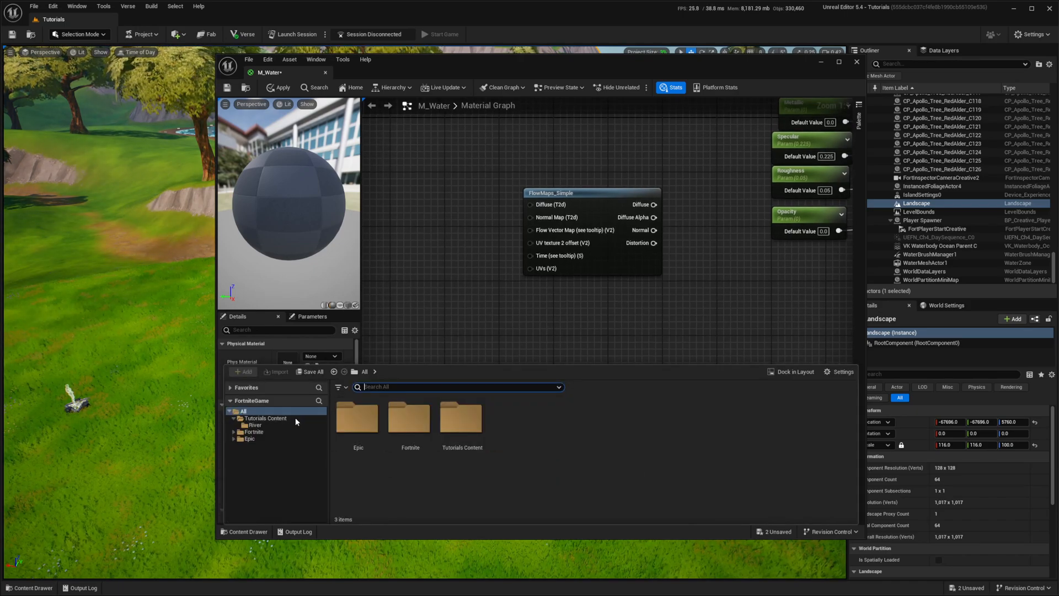
left_click(254, 424)
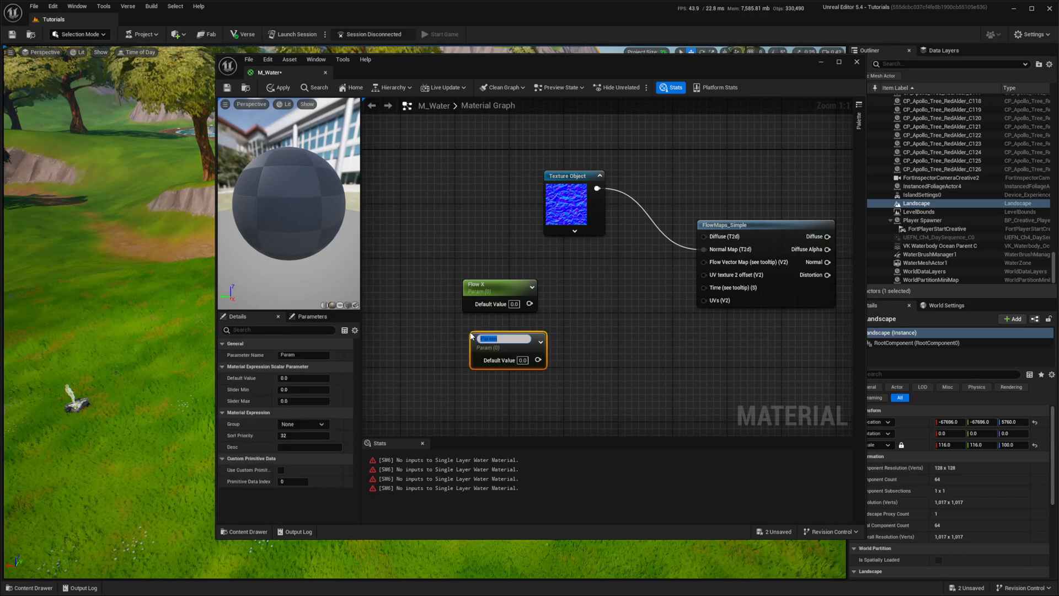
- Append Flow X and Flow Y parameters into the FlowMaps_Simple flow vector input
type("Flow Y")
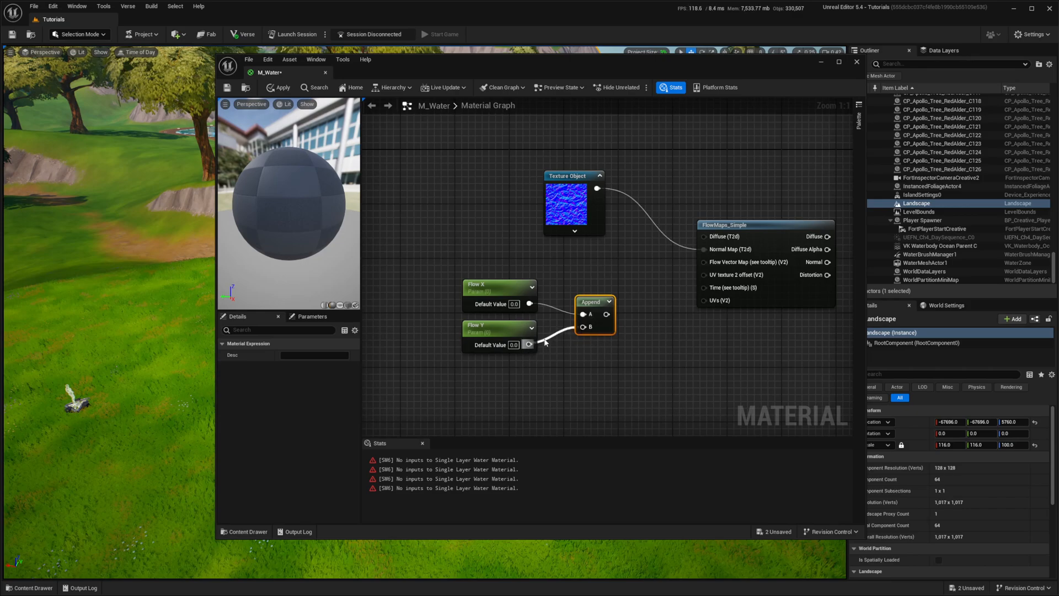
left_click_drag(594, 300, 570, 291)
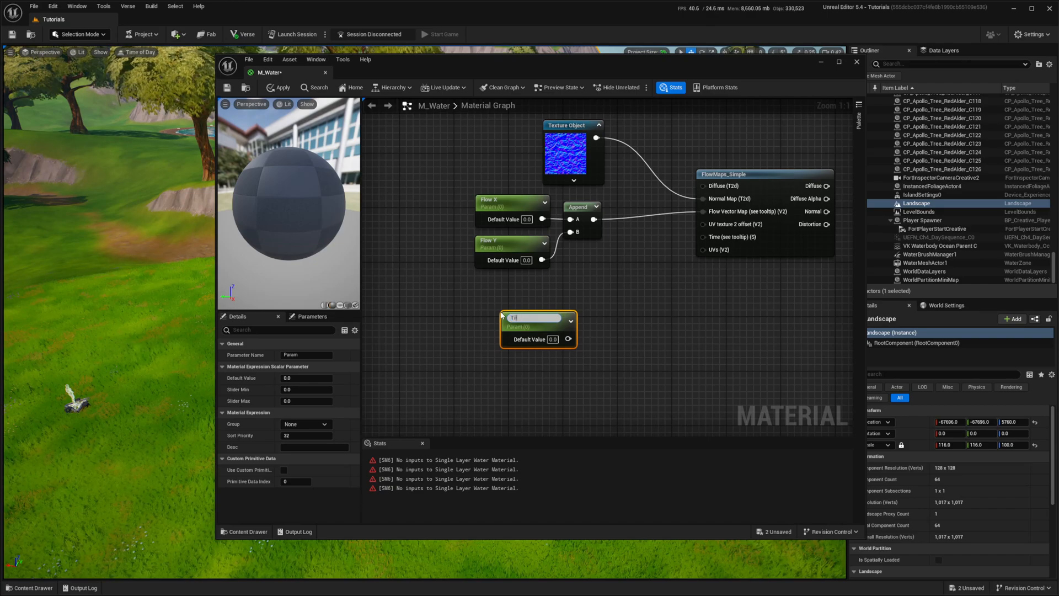
- Add Tiling X and Tiling Y parameters with an Append node for them
type("Tiling X")
type("ap")
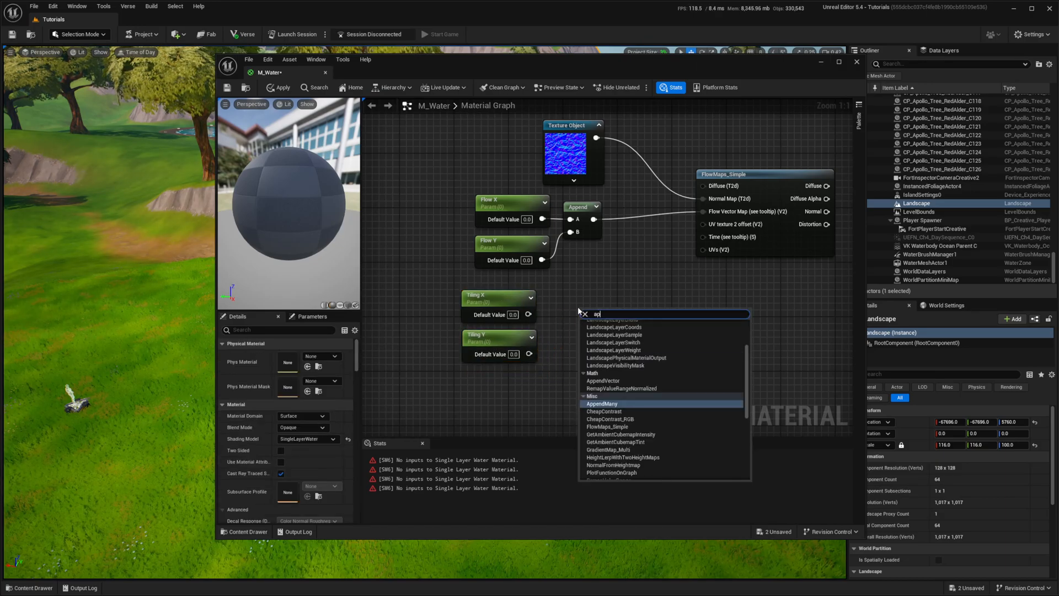
left_click(603, 404)
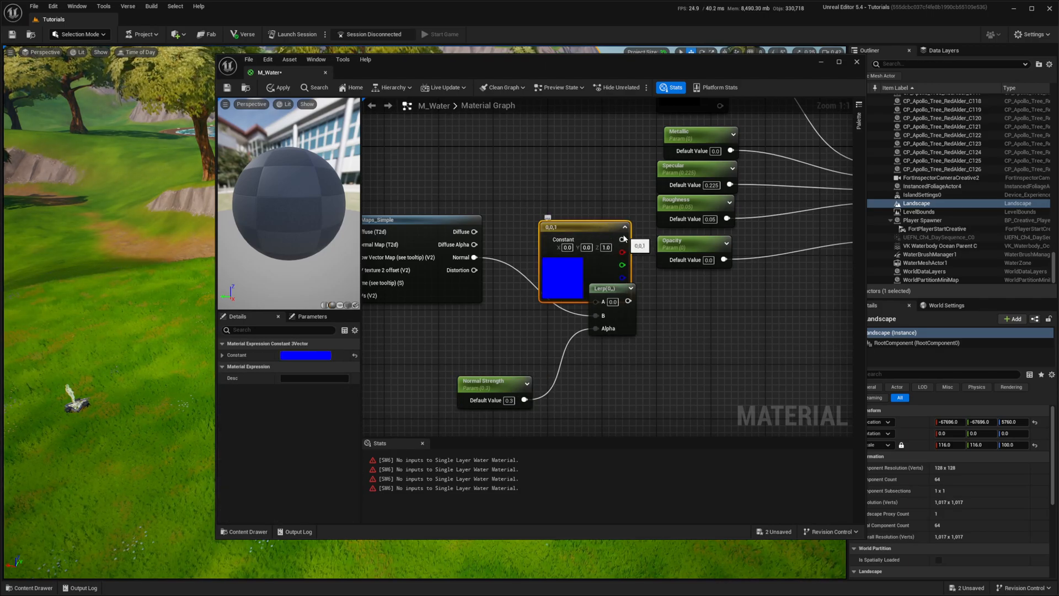
- Wire the blue Constant3Vector colour into the M_Water graph
left_click_drag(584, 239, 537, 205)
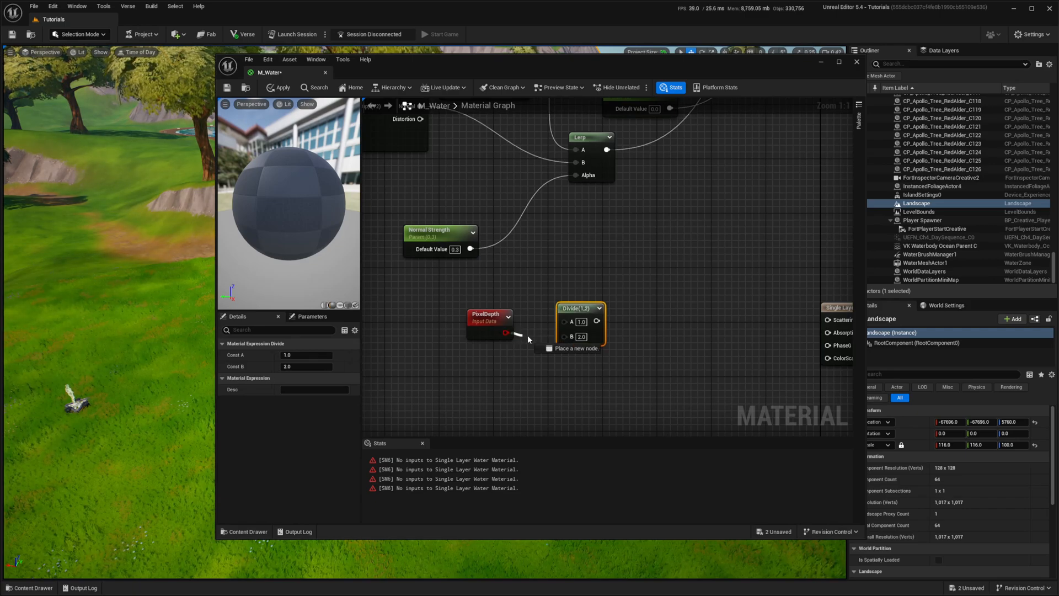
- Chain PixelDepth → Divide → Saturate → Multiply by a Refraction parameter for the refraction input
left_click_drag(503, 332, 570, 322)
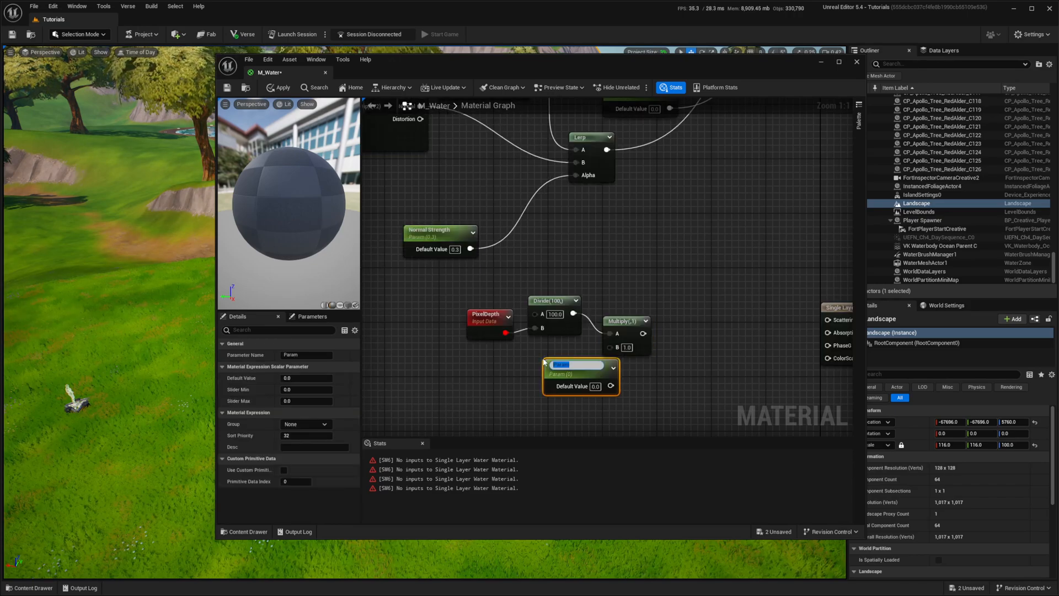
type("Refraction")
type("satu")
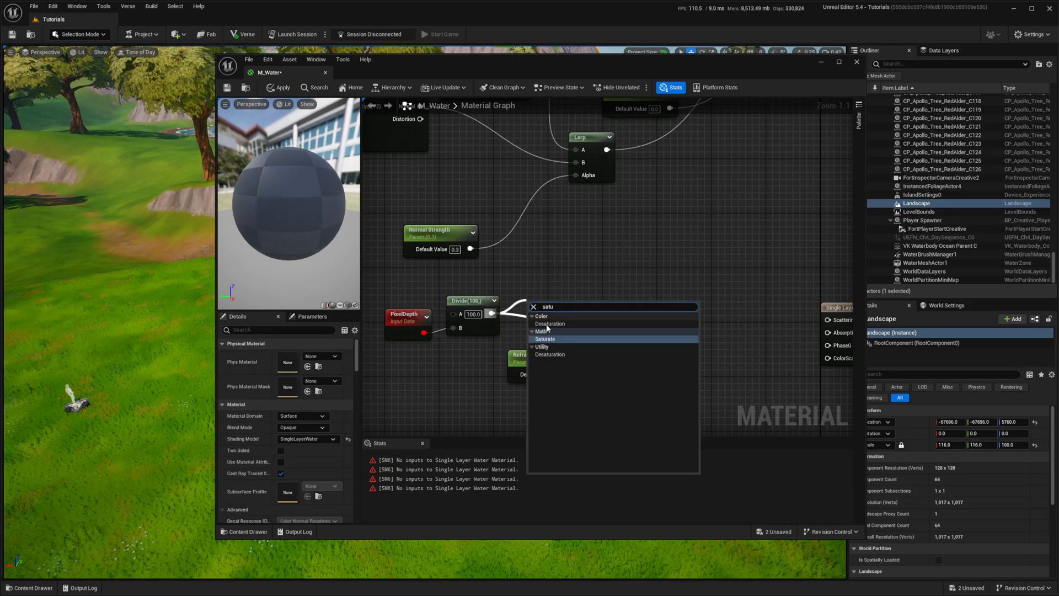
left_click(545, 339)
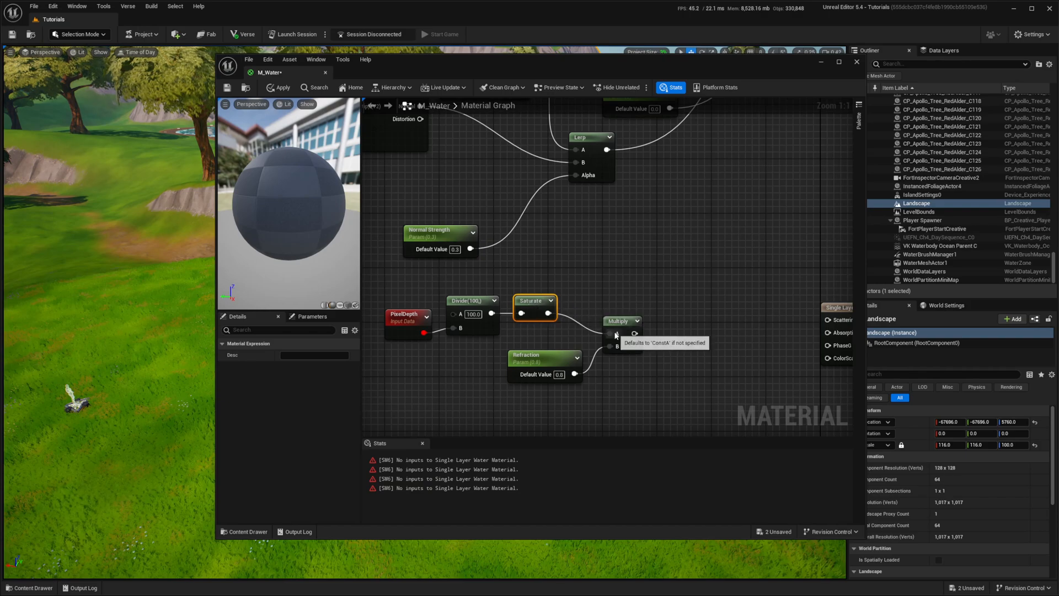
left_click(544, 338)
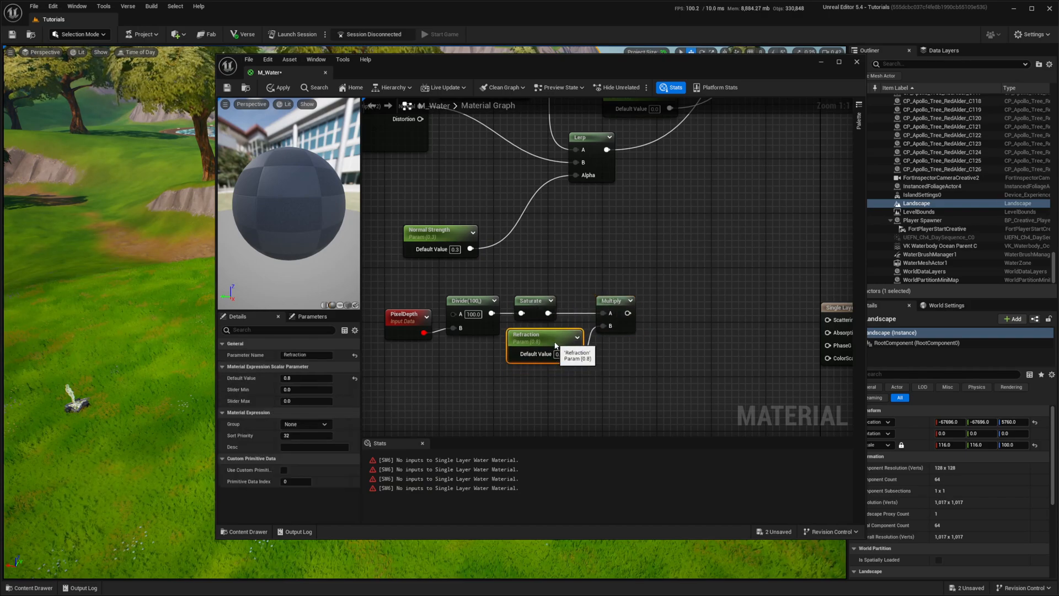
left_click(615, 300)
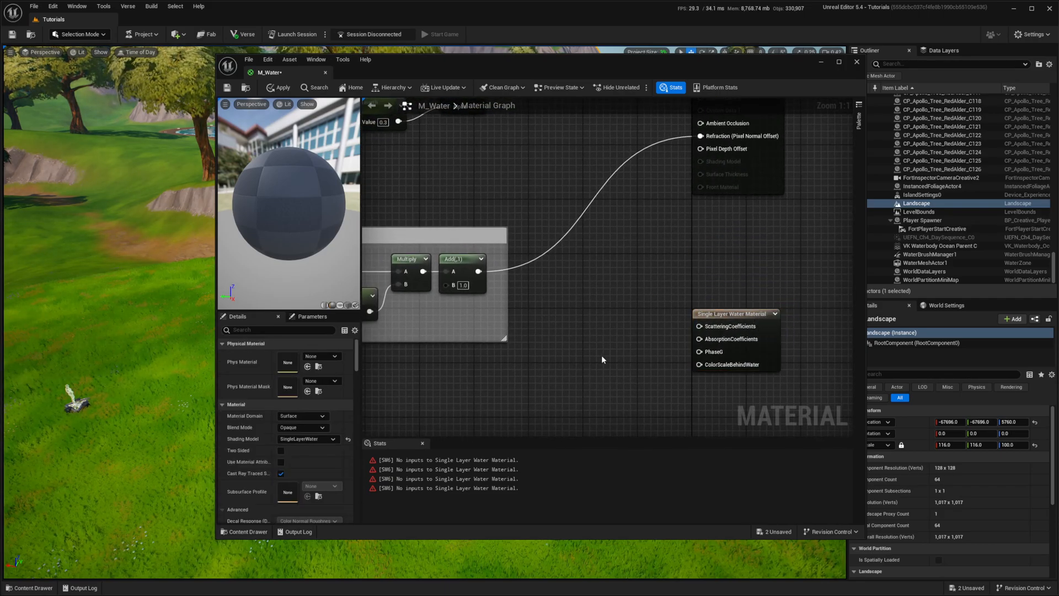
- Convert the salmon colour constant into a parameter named Water Absorption
right_click(551, 372)
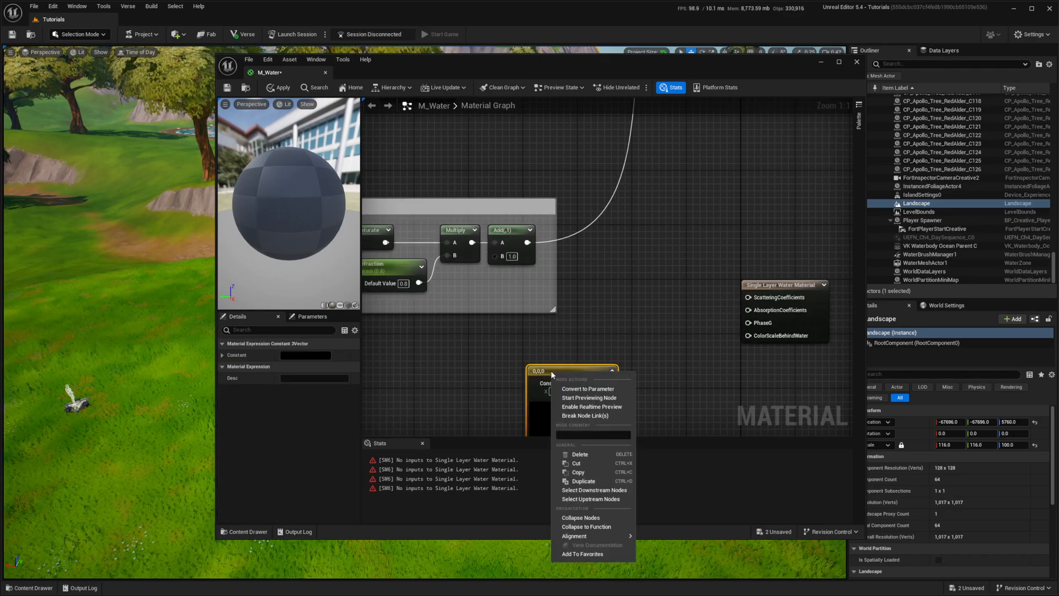
left_click(588, 388)
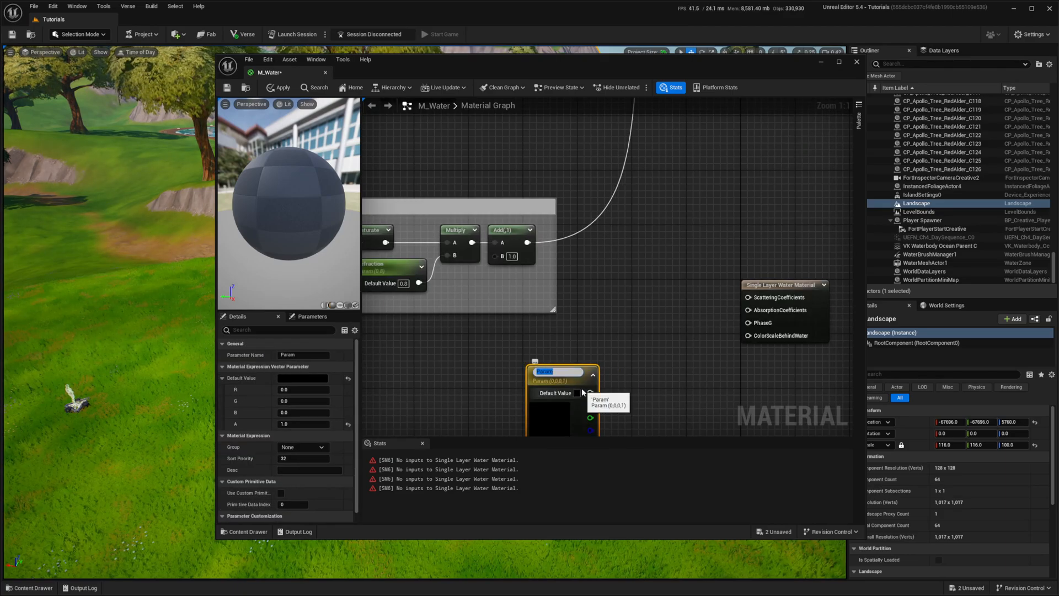
type("Water Absorp")
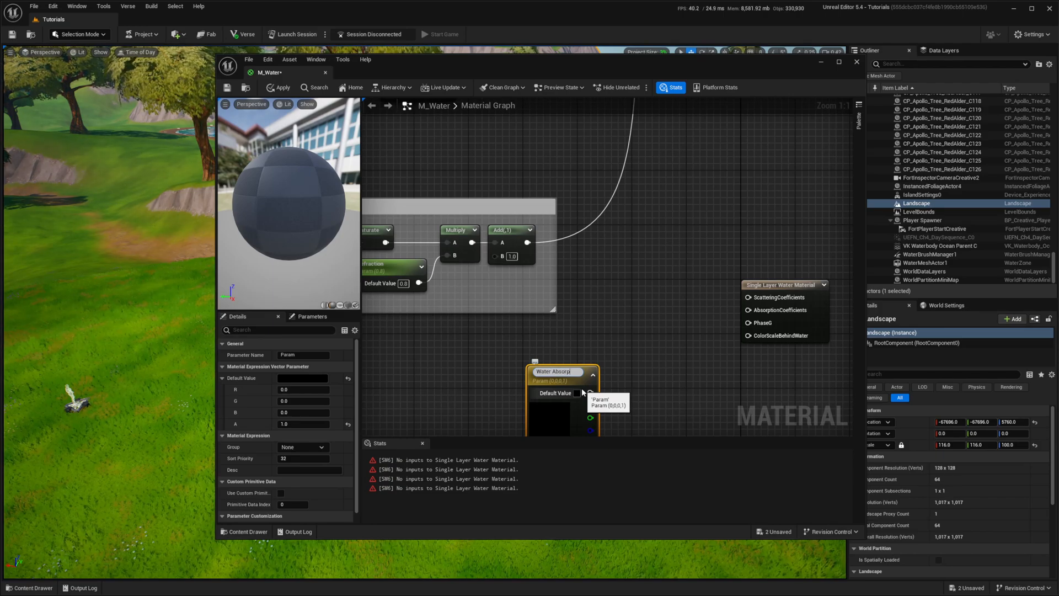
type("Water Absorption")
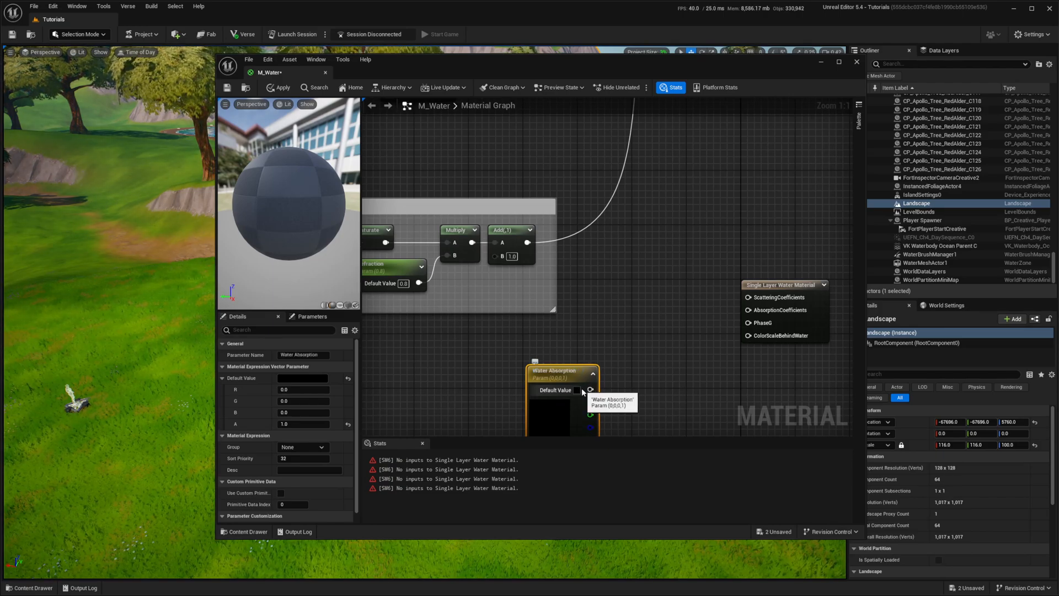
left_click_drag(561, 376, 510, 368)
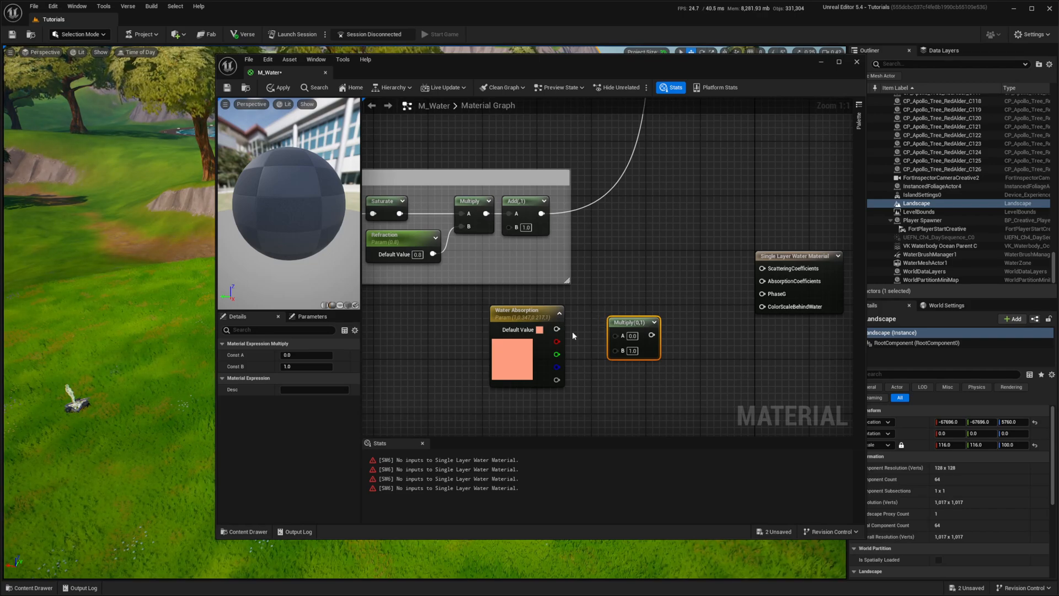
- Feed Water Absorption through Multiply and Divide by 100 into the absorption coefficients
left_click_drag(556, 330, 615, 335)
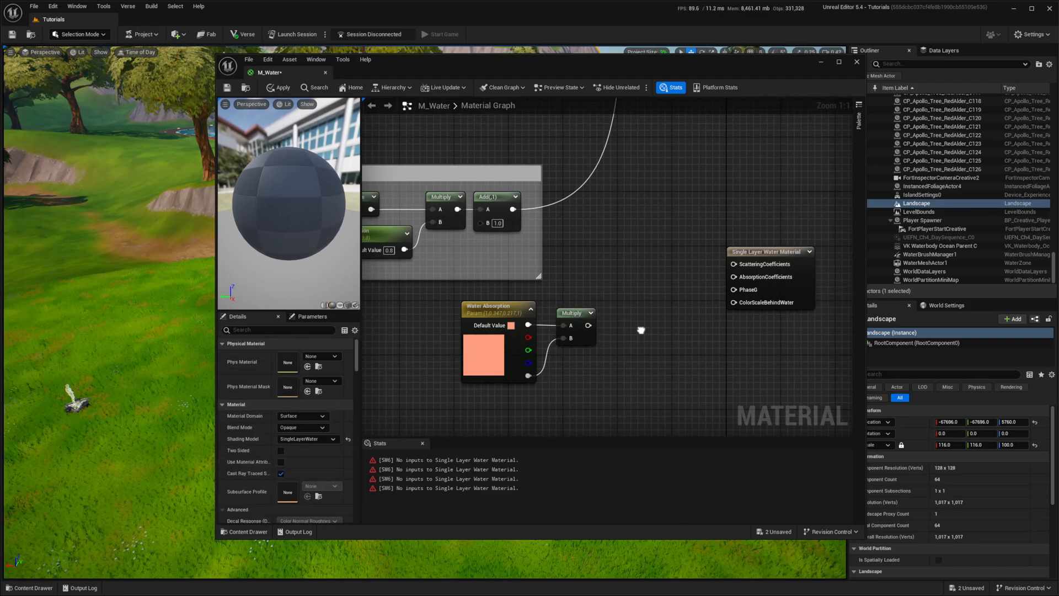
left_click(498, 306)
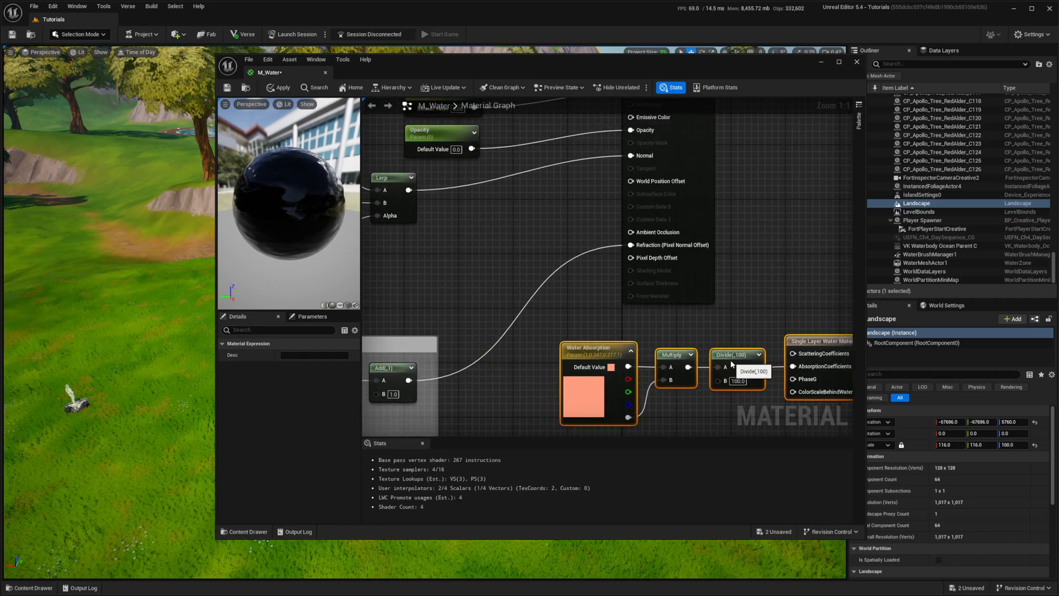
- Zoom out the M_Water graph to review the grouped node sections
scroll("down", 3)
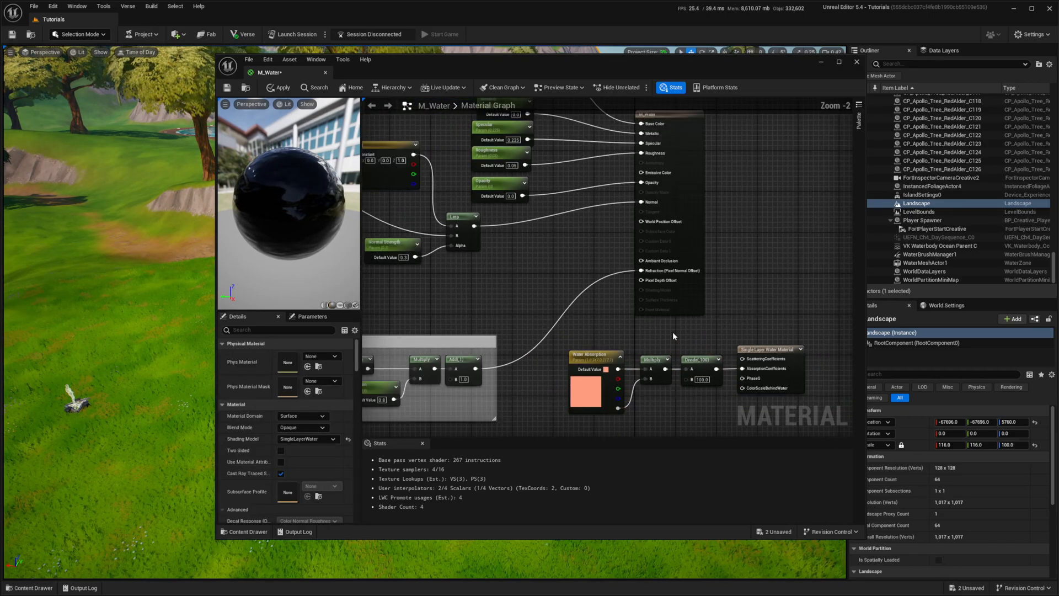
scroll("down", 3)
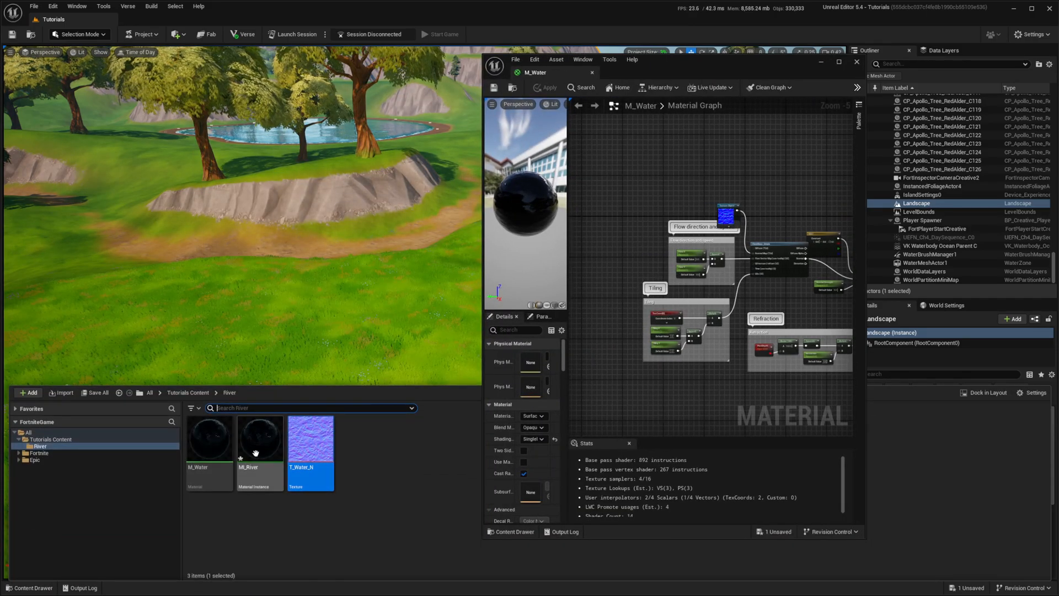
- Open MI_River, place a plane and a sphere on the grass, and locate the instance's asset
double_click(259, 438)
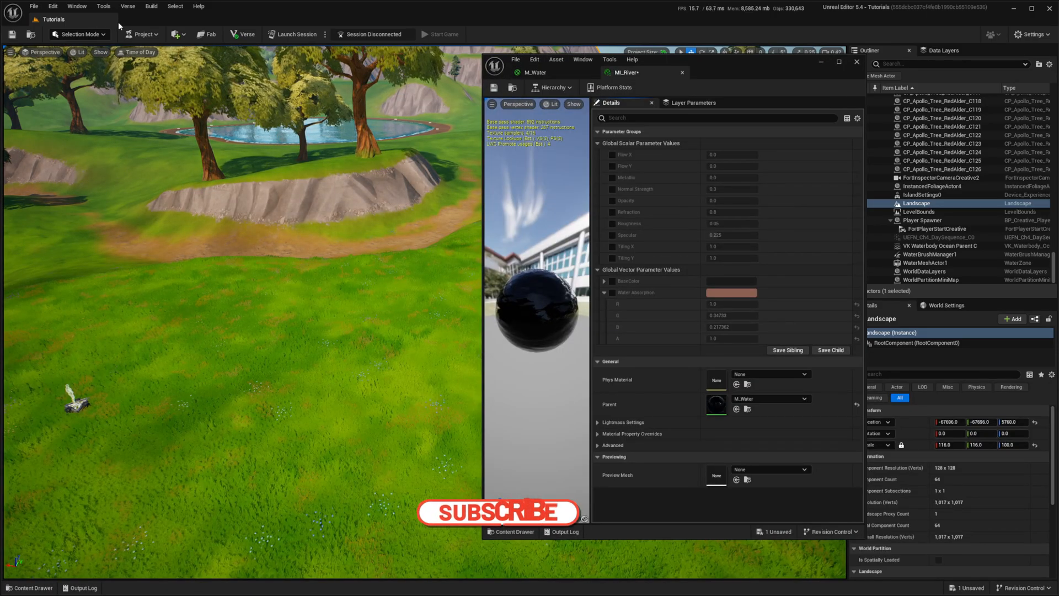
left_click(177, 34)
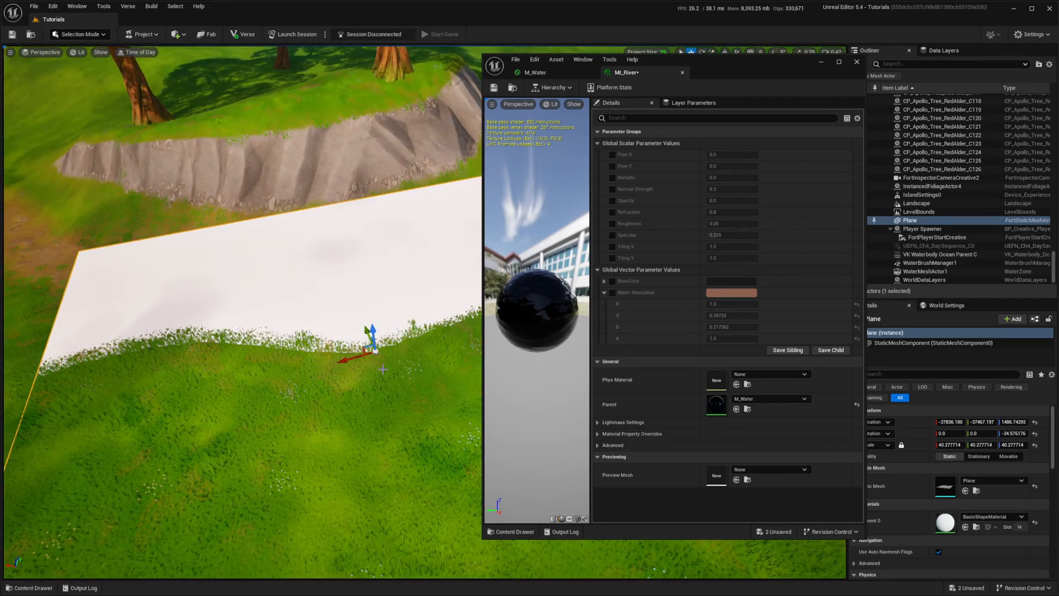
left_click_drag(371, 345, 325, 239)
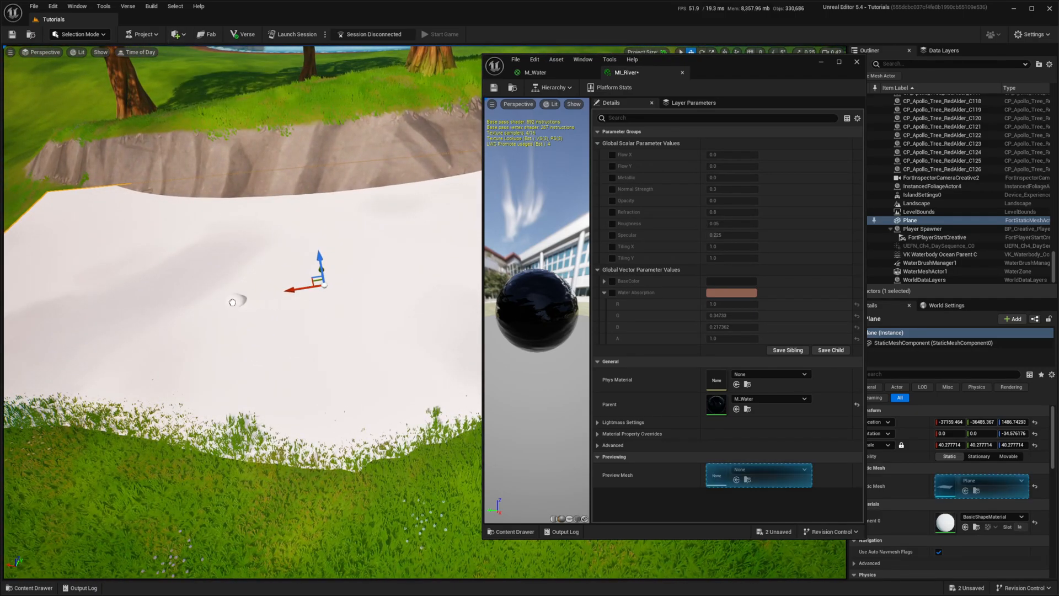
left_click(912, 246)
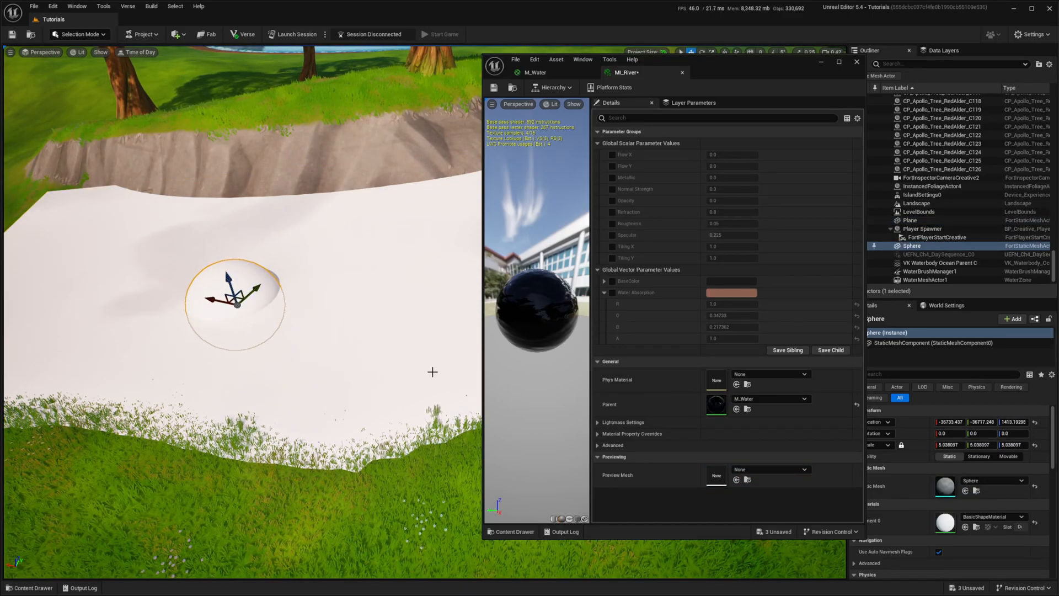
mouse_move(513, 88)
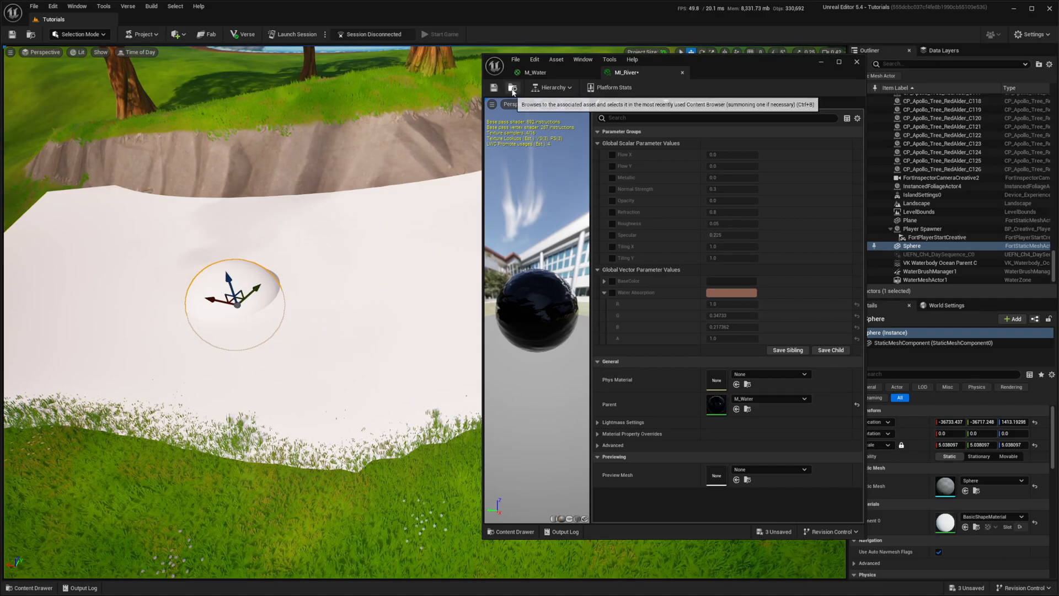
left_click(513, 89)
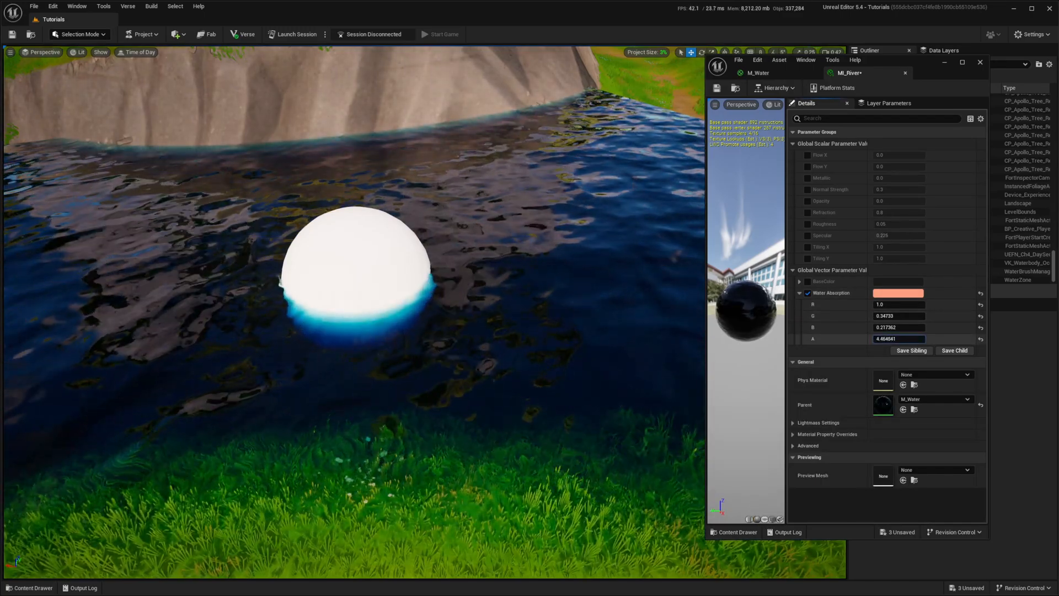
- Raise the Water Absorption alpha through -0.27 and 0.06 to about 2.07
type("-0.269812")
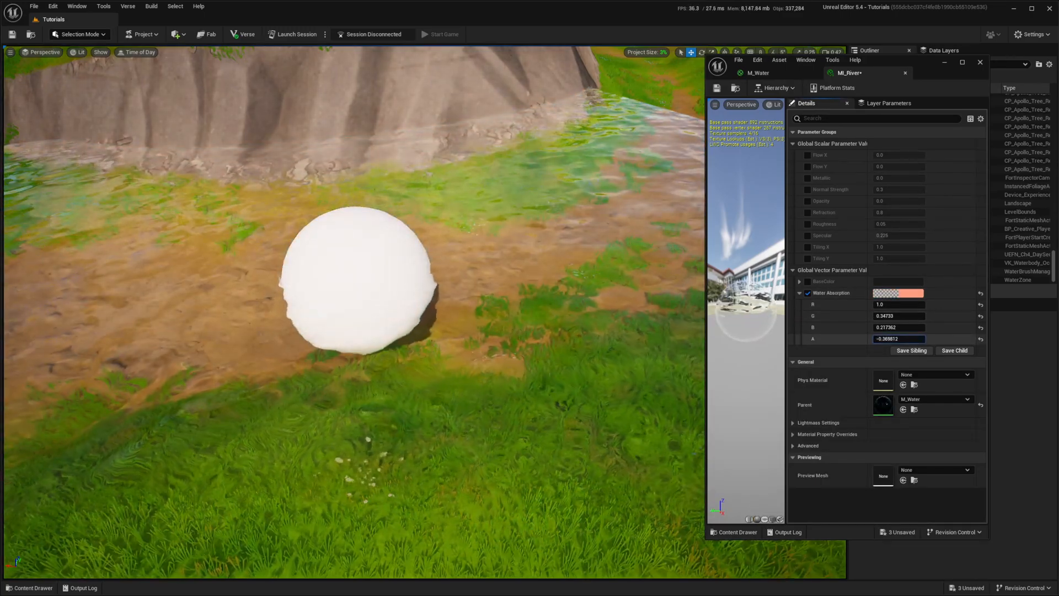
type("0.062188")
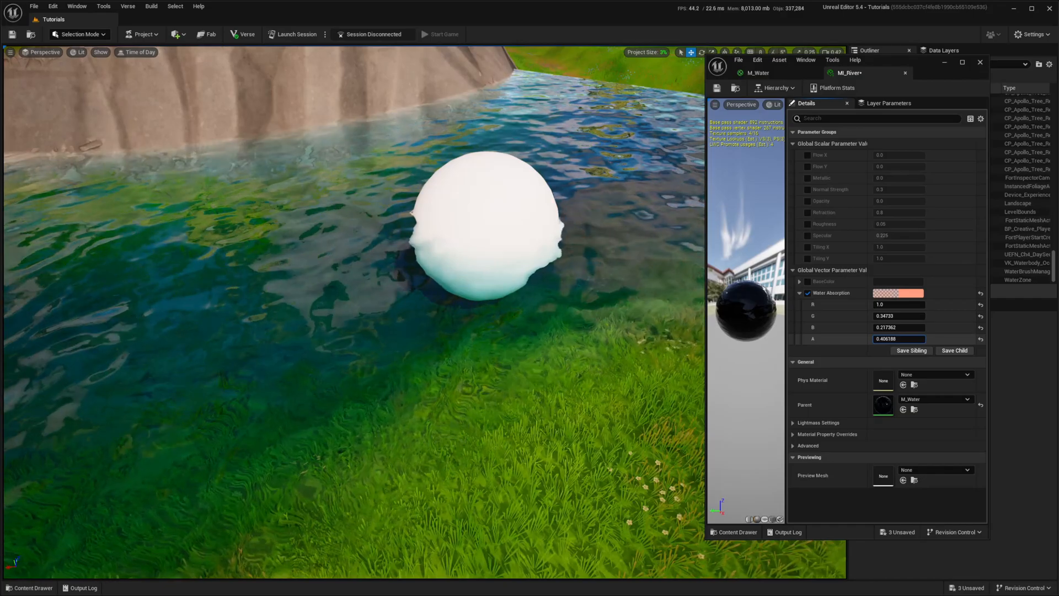
type("2.065646")
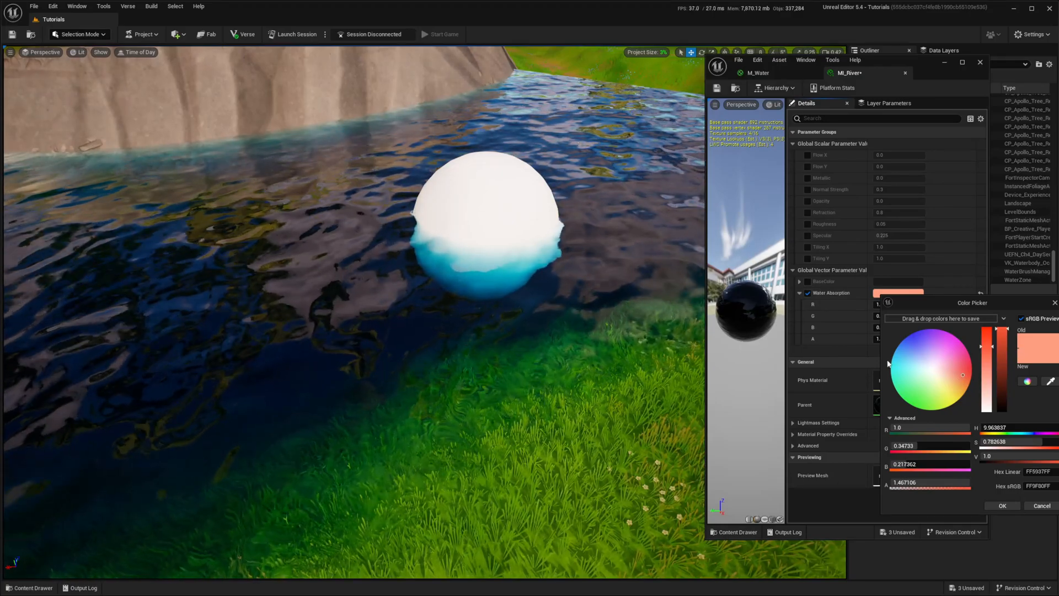
- Choose a green-shifted absorption colour giving a magenta tint and confirm it
left_click(905, 365)
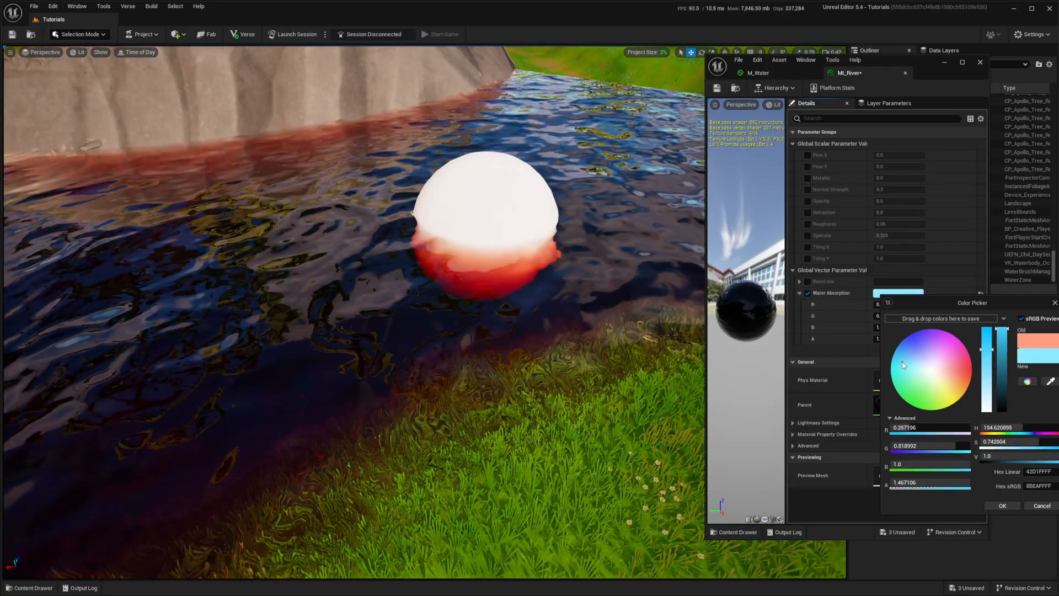
left_click(923, 330)
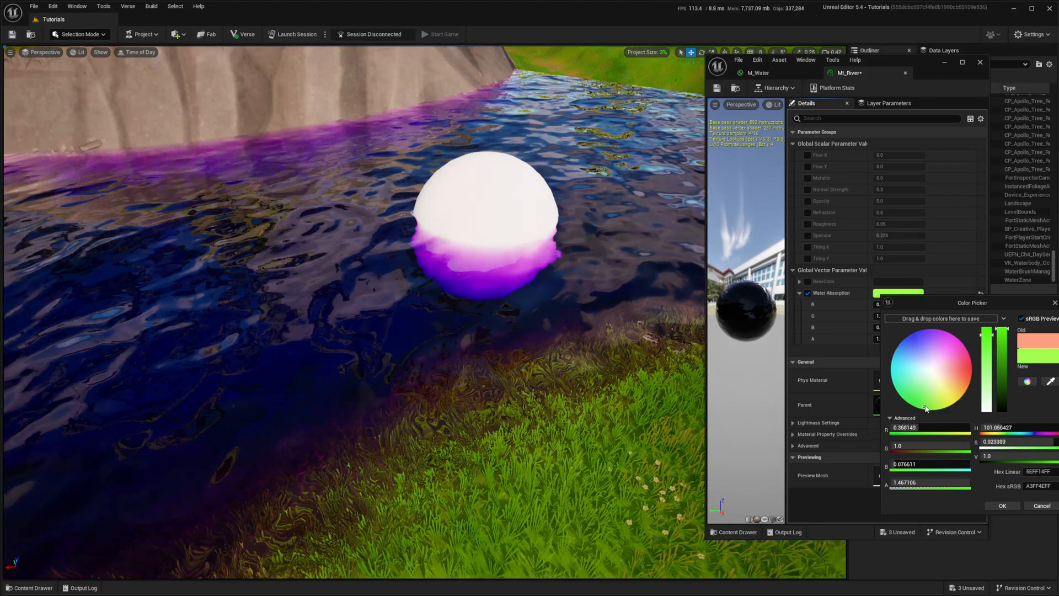
left_click(920, 405)
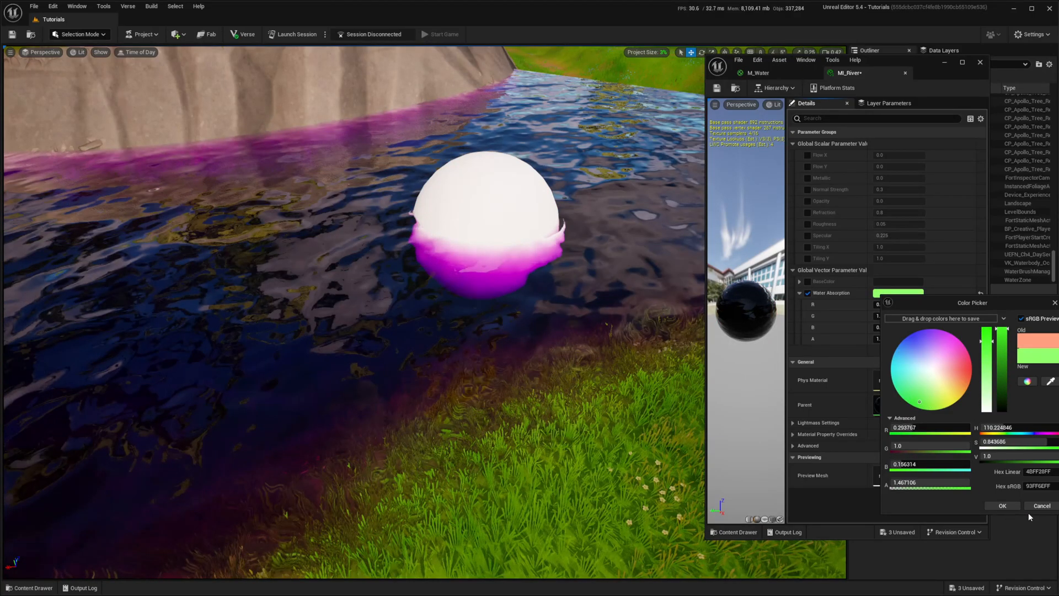
left_click(1003, 506)
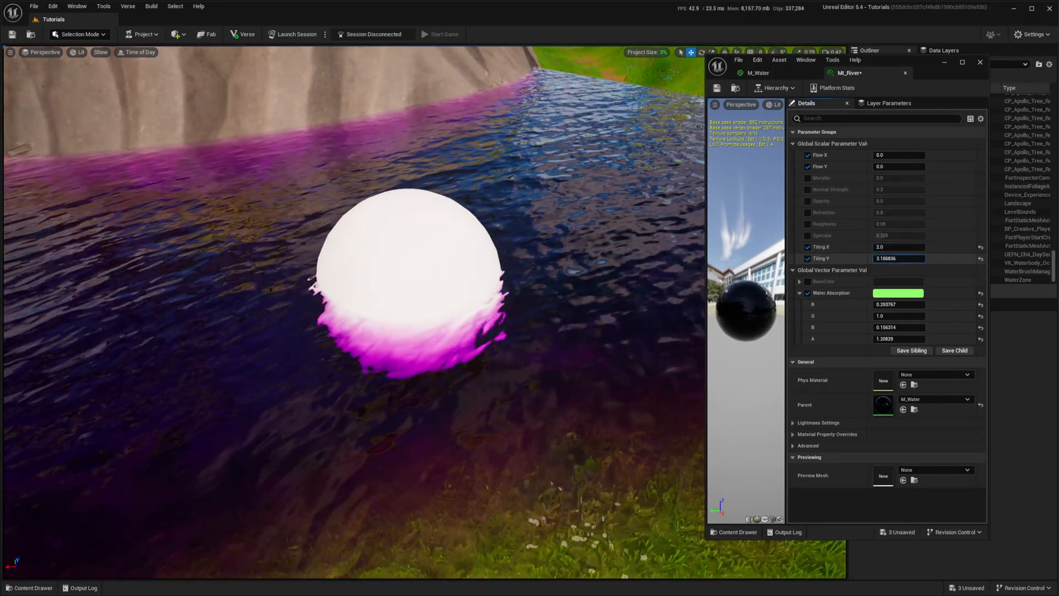
- Set Tiling Y to 2.0 and test a Flow Y speed along the river
type("2.0")
left_click(899, 165)
type("-0.048")
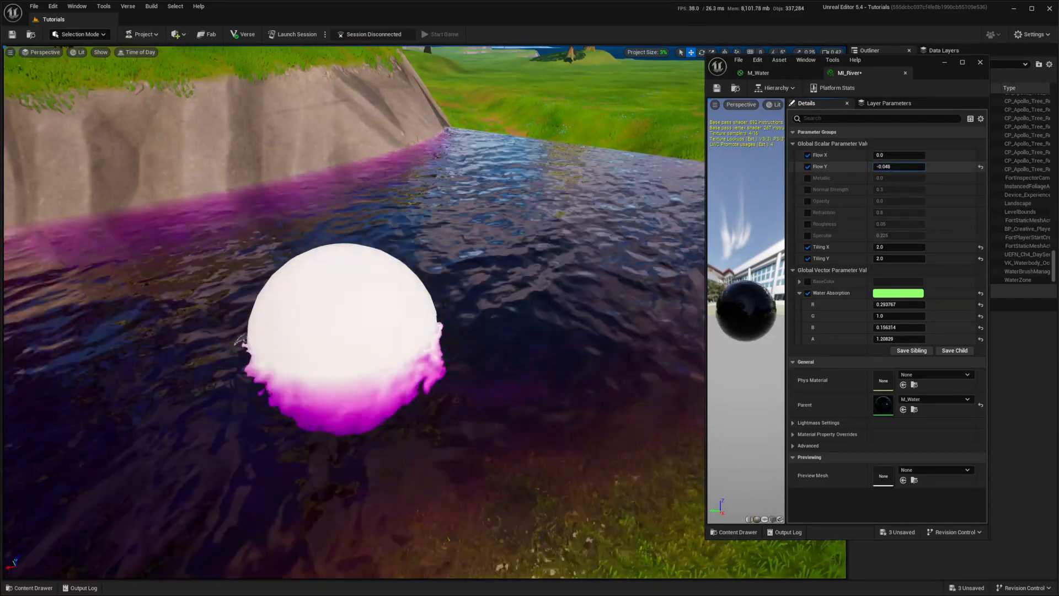
left_click_drag(899, 167, 919, 166)
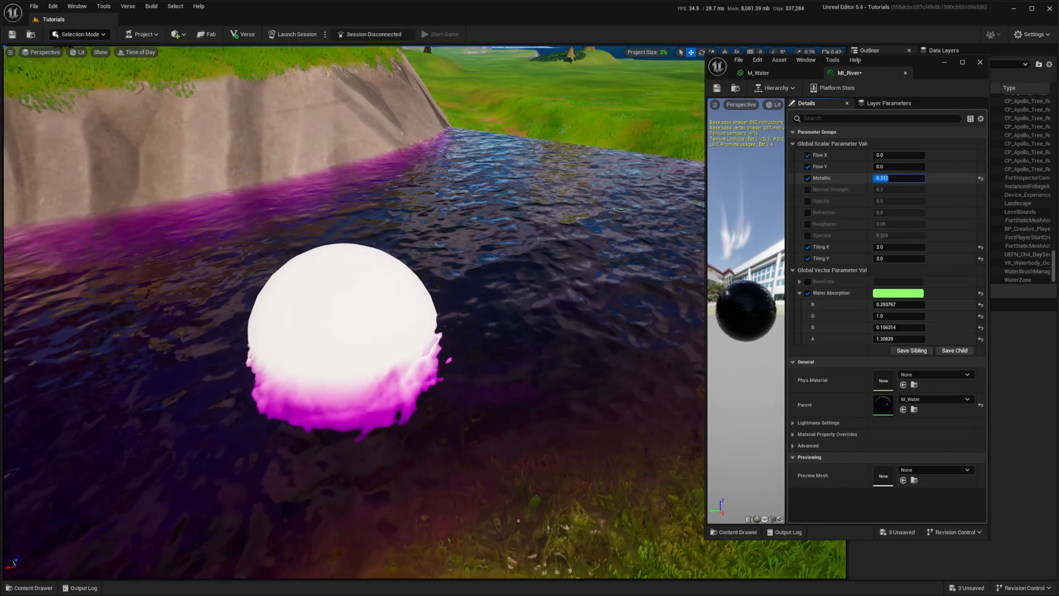
- Enable the Normal Strength override and settle it at 0.3 after trying 0.233
left_click(899, 189)
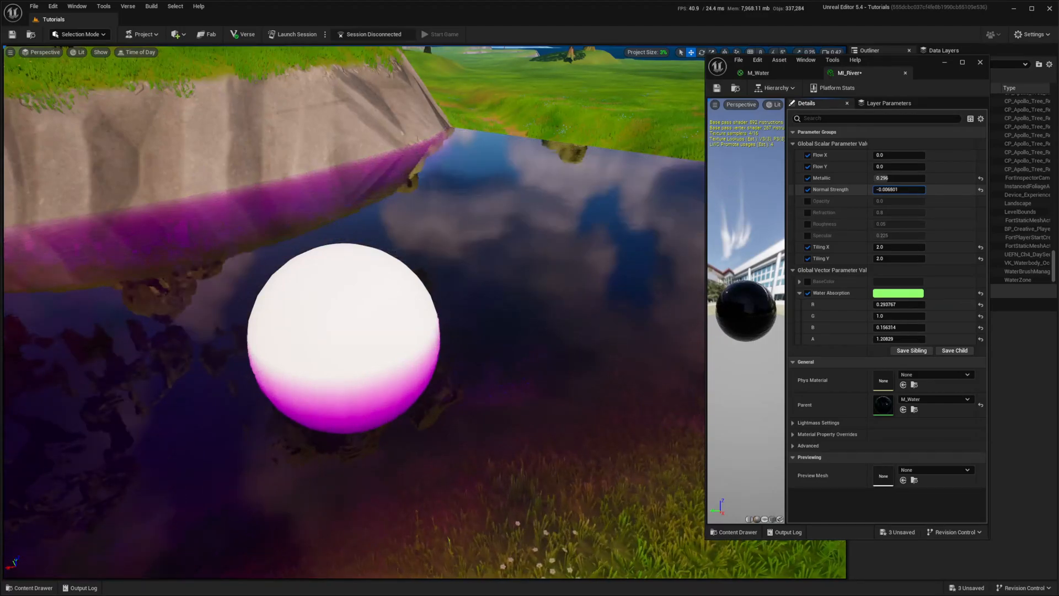
type("0.233499")
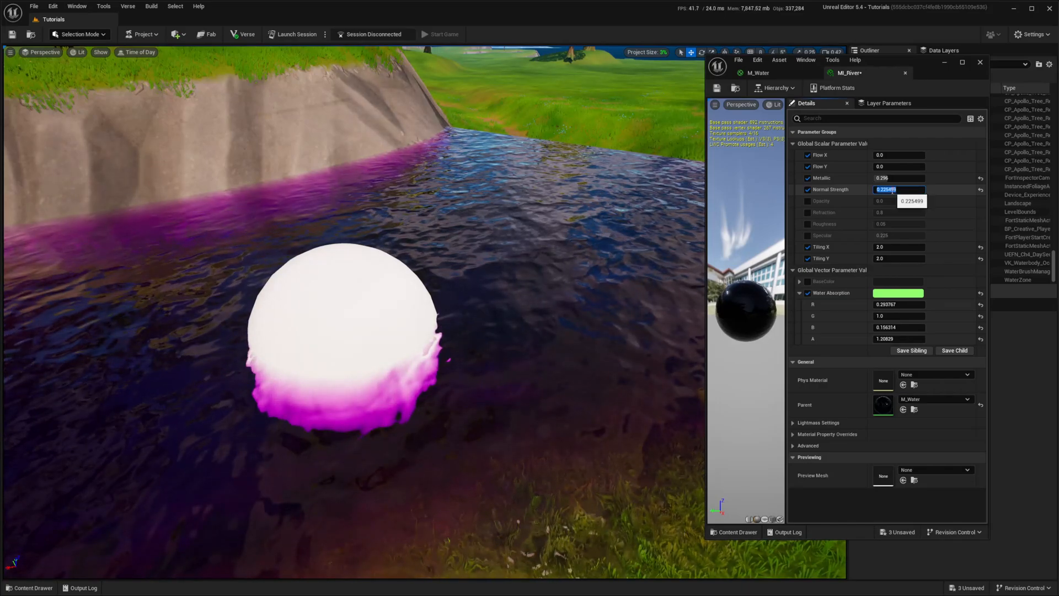
type("0.3")
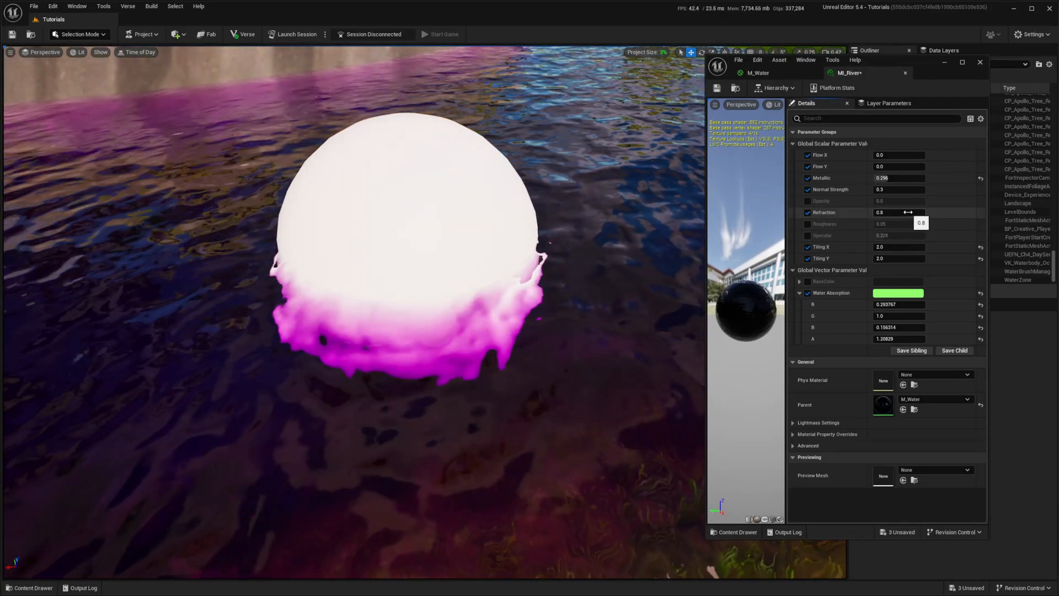
- Tune Refraction through 1.11 and 0.65 down to about 0.38, testing a sideways flow
left_click_drag(908, 212, 885, 212)
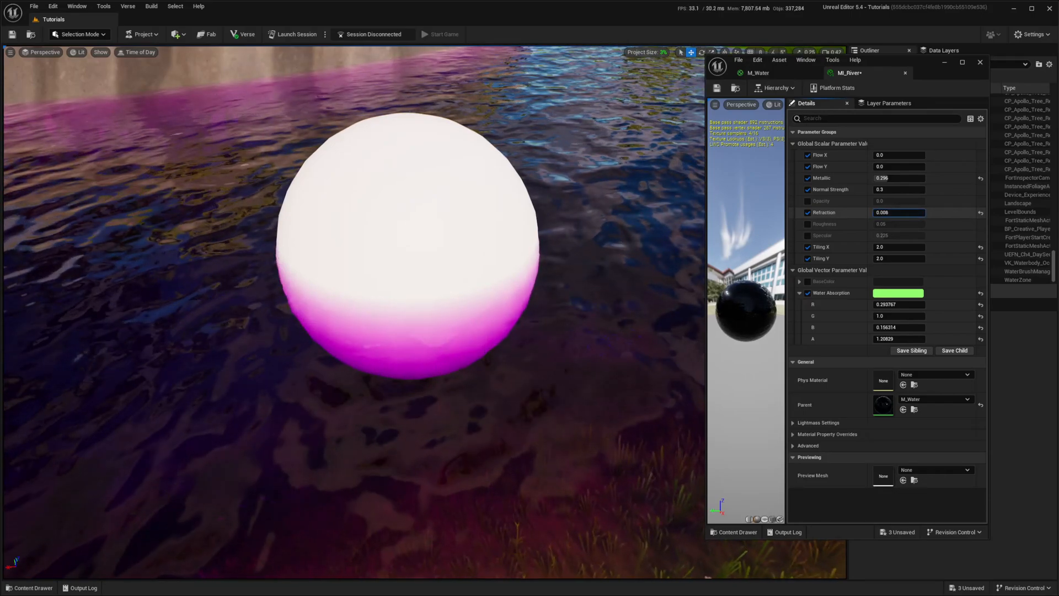
type("1.108792")
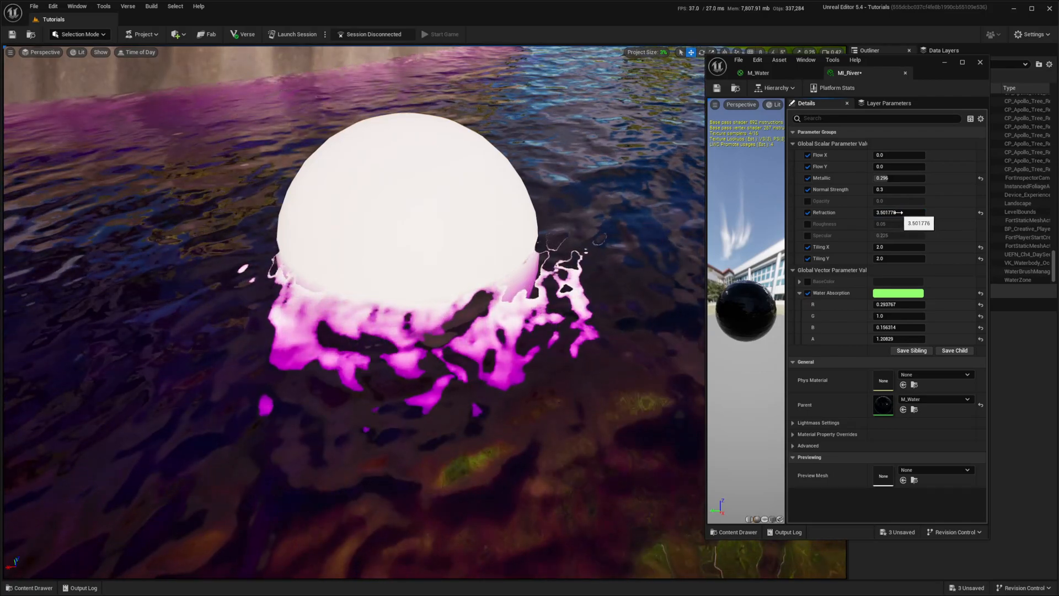
type("0.649118")
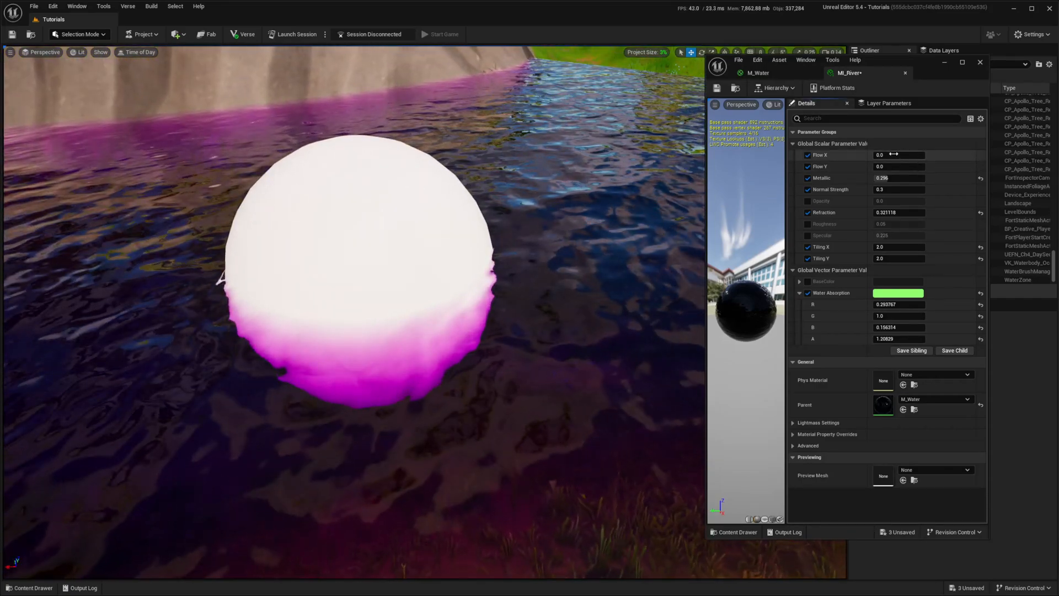
left_click_drag(898, 154, 912, 154)
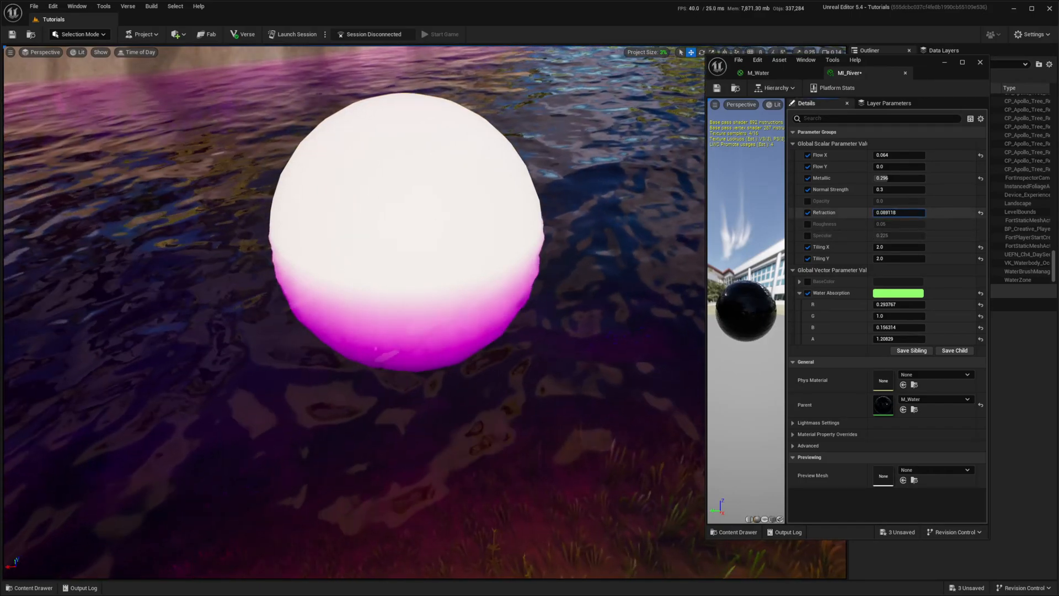
left_click_drag(885, 212, 901, 212)
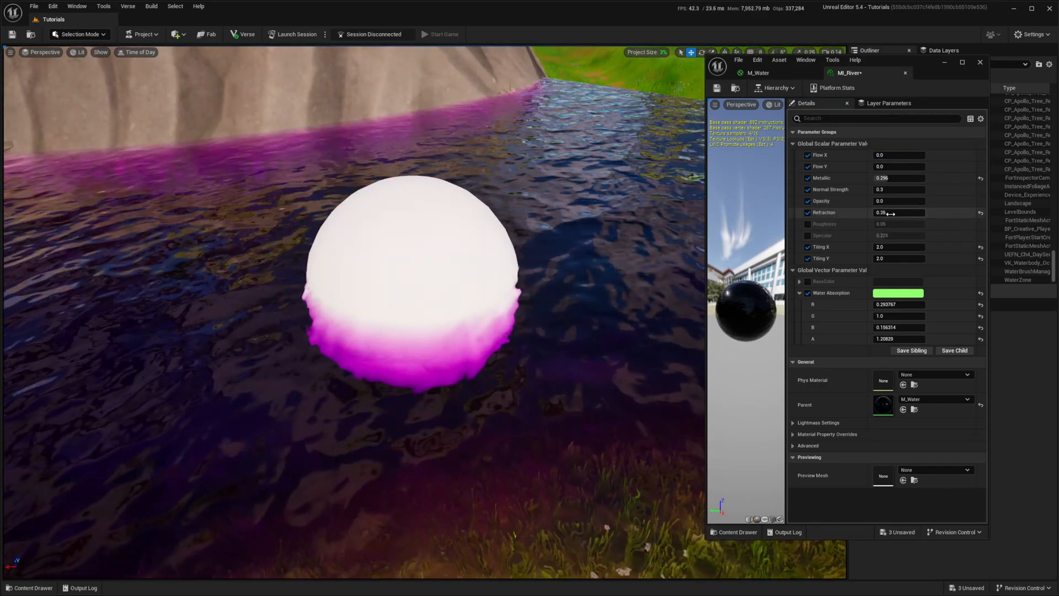
- Enable the Opacity override and bring up the BaseColor colour choices
left_click(898, 201)
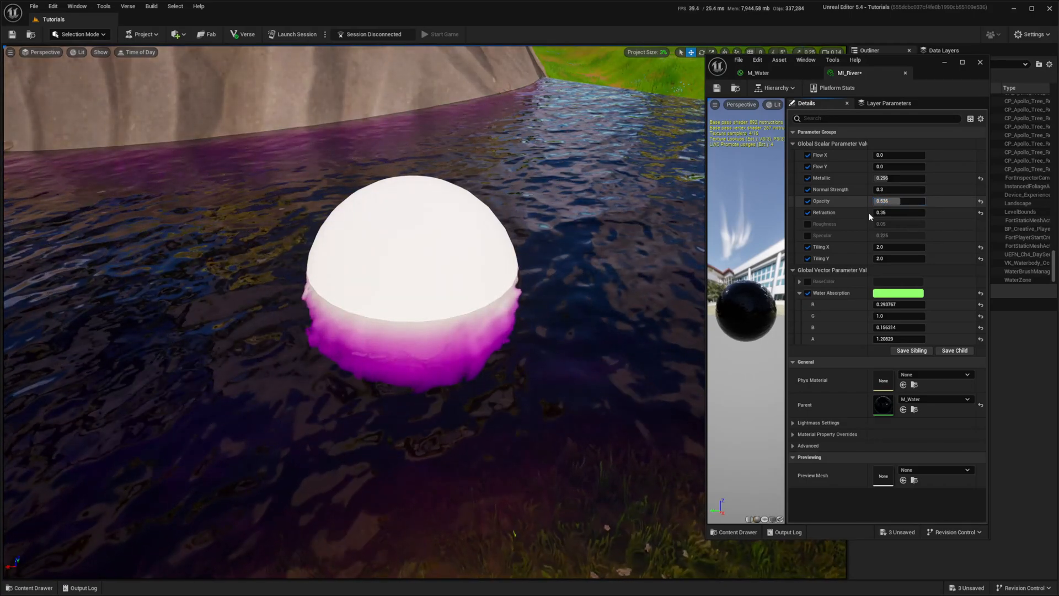
left_click(898, 281)
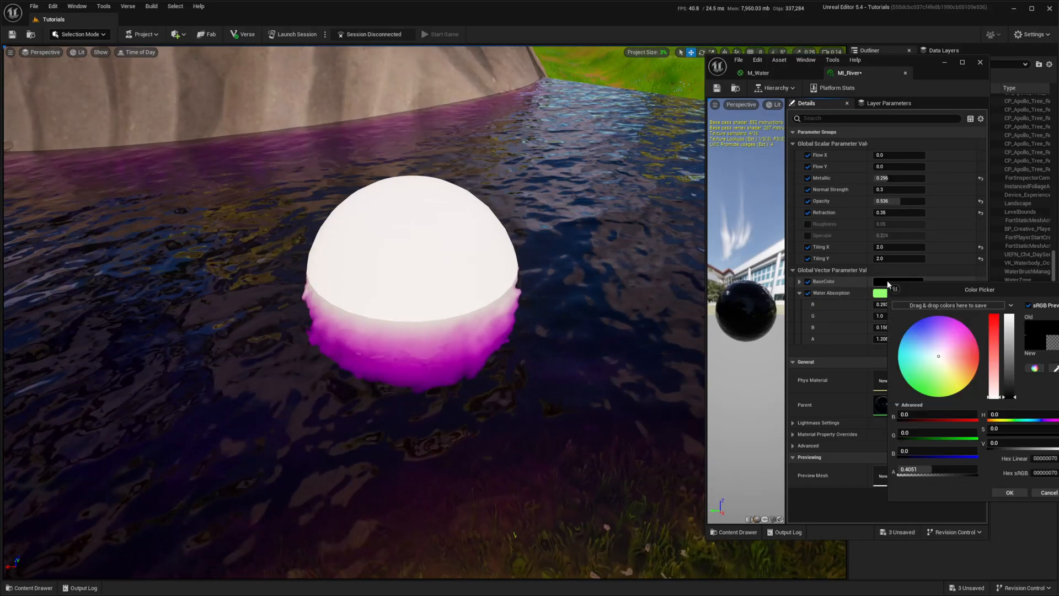
- Pick a purple base colour after trying lime green, then darken its Value
left_click(938, 321)
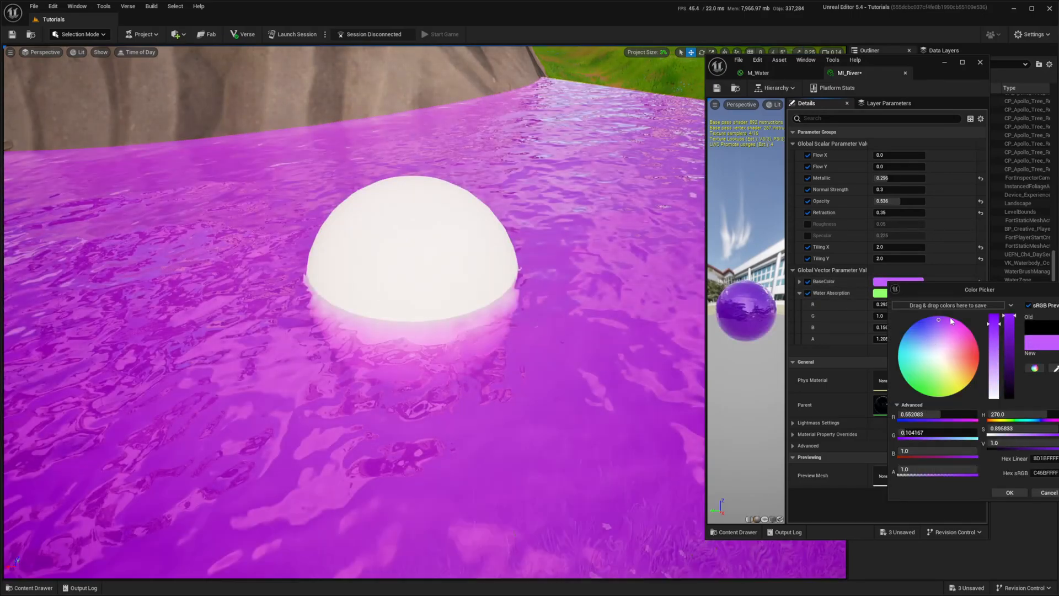
left_click(931, 399)
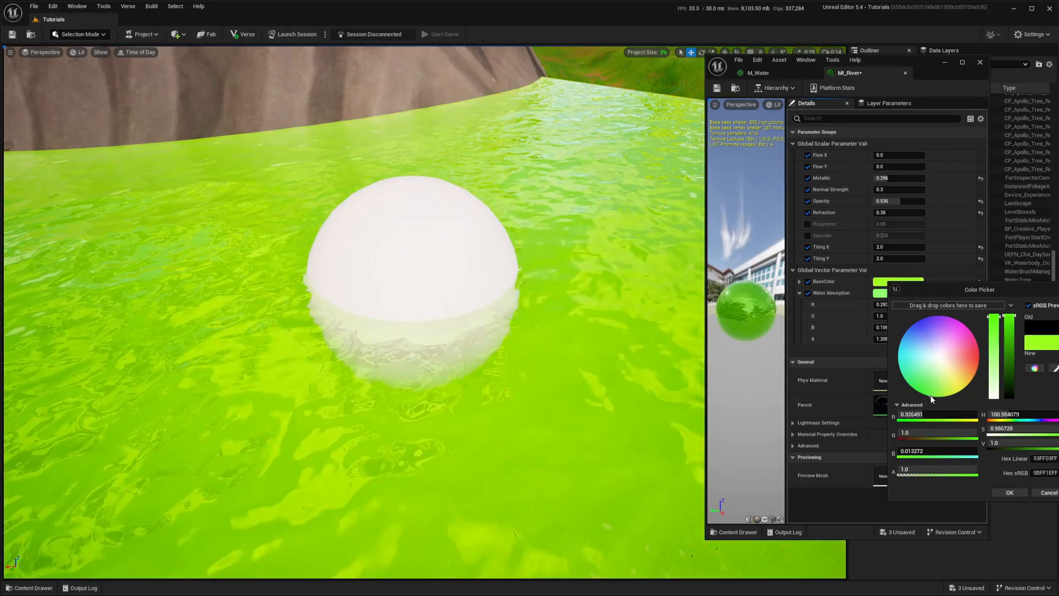
left_click(936, 344)
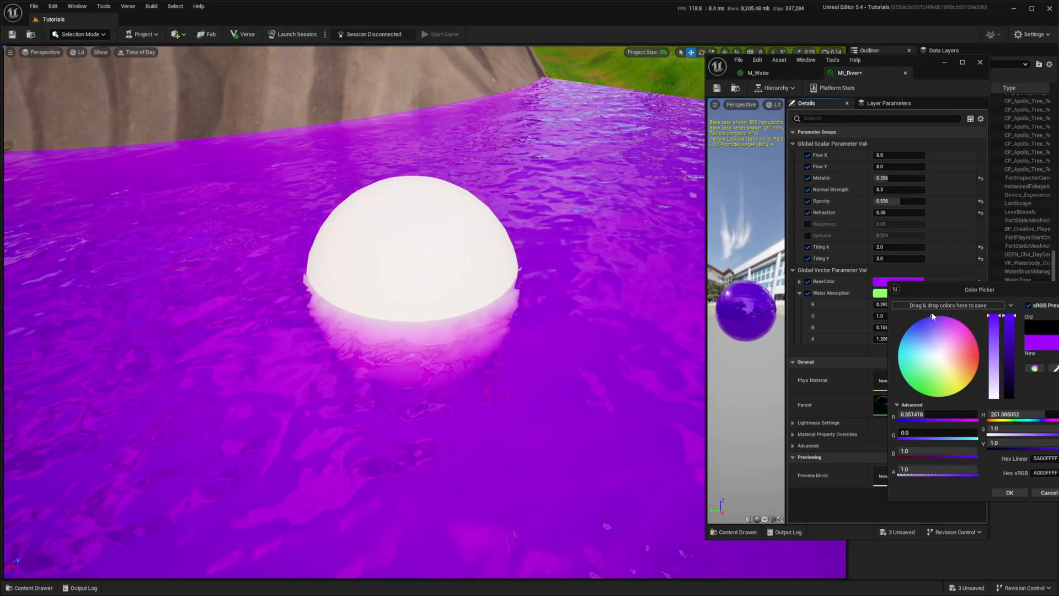
left_click_drag(1005, 315, 1005, 392)
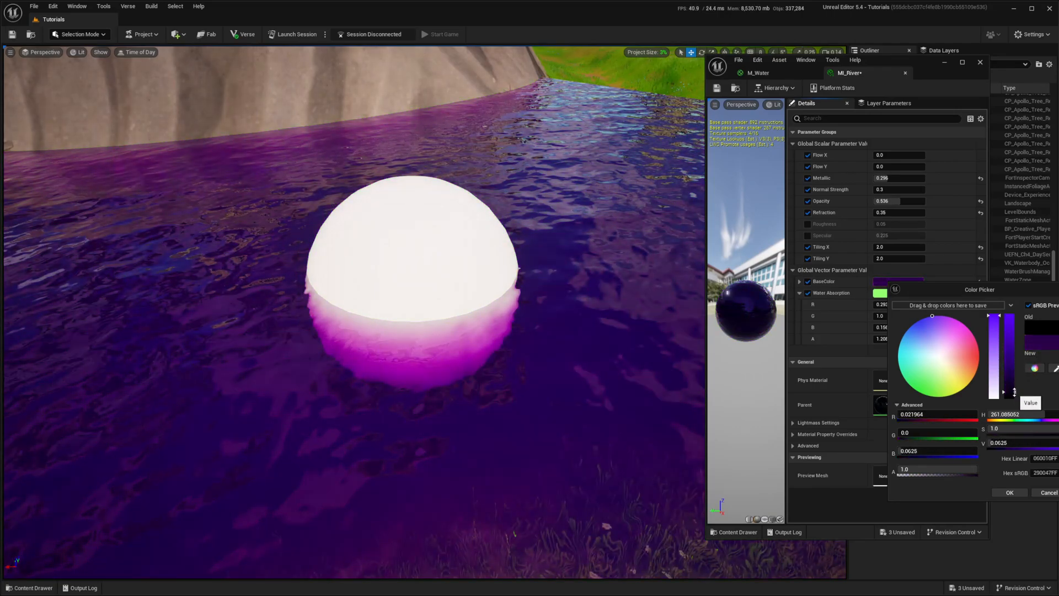
left_click_drag(1003, 392, 1003, 351)
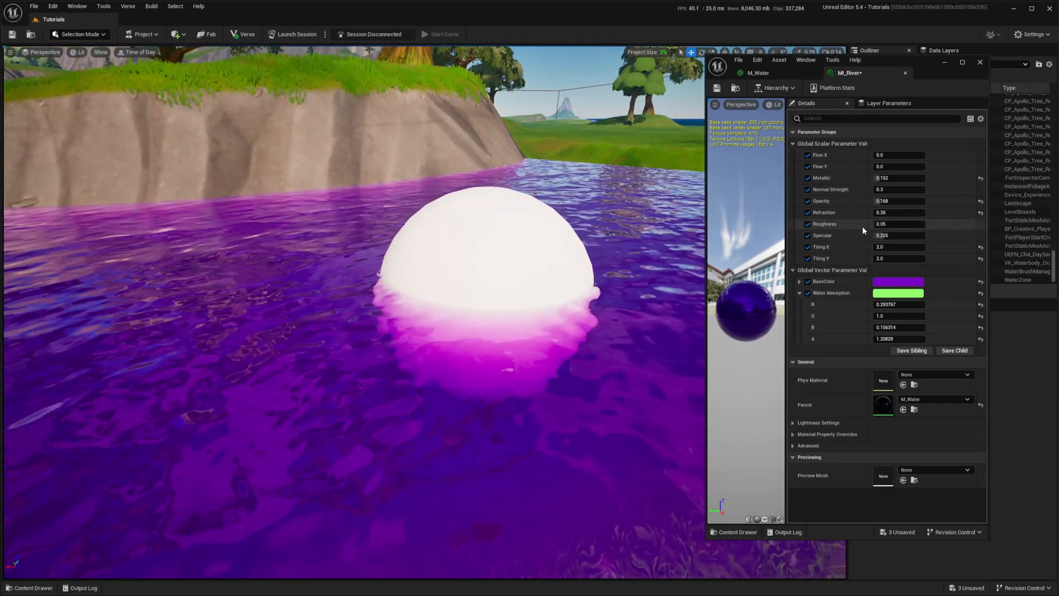
- Set Roughness to 0.144, enable Specular, and confirm the adjusted absorption colour
left_click(898, 224)
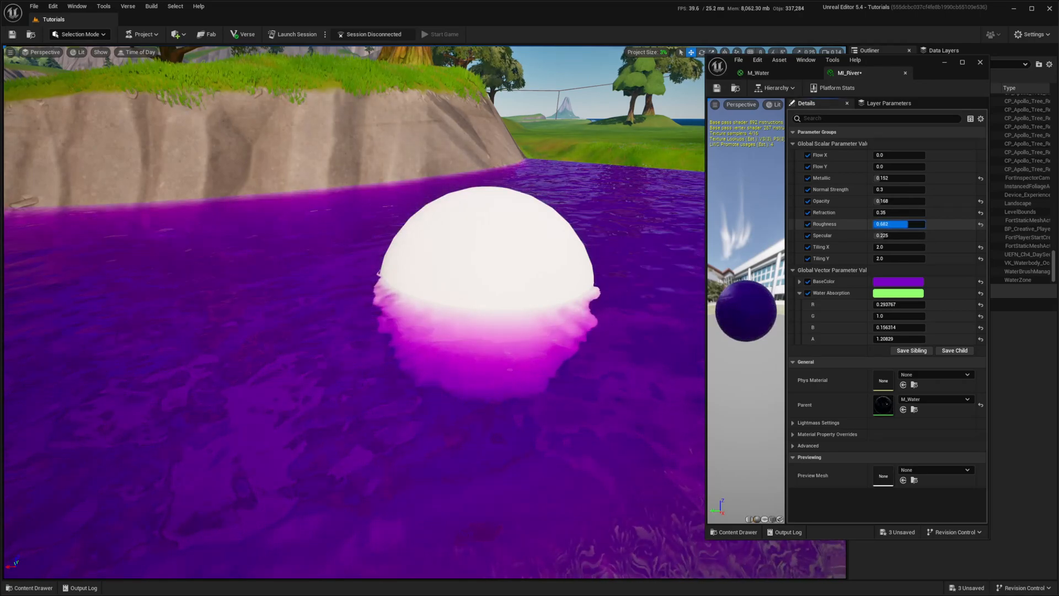
type("0.12")
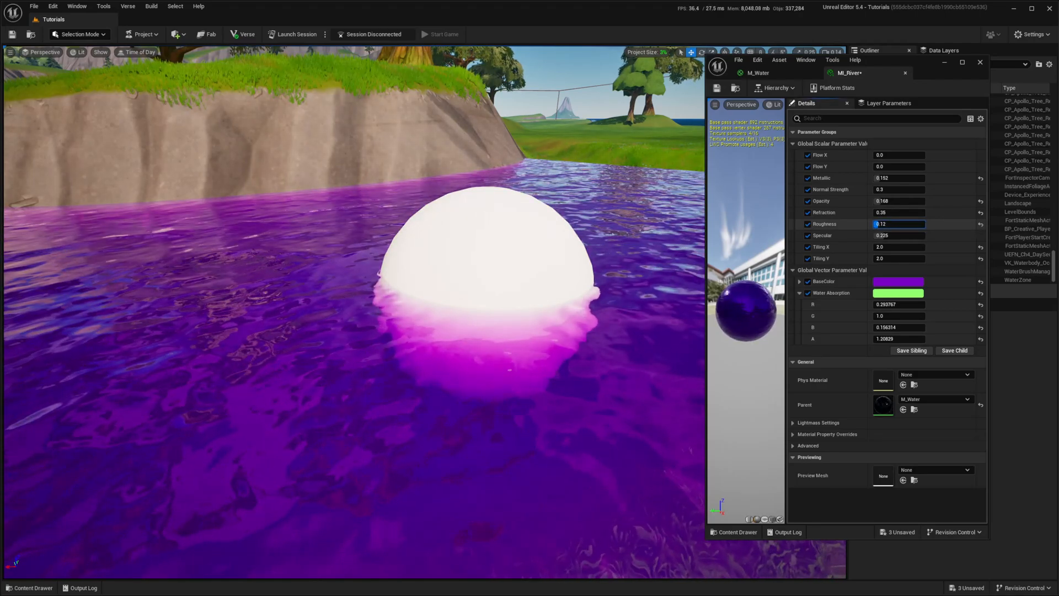
type("0.144")
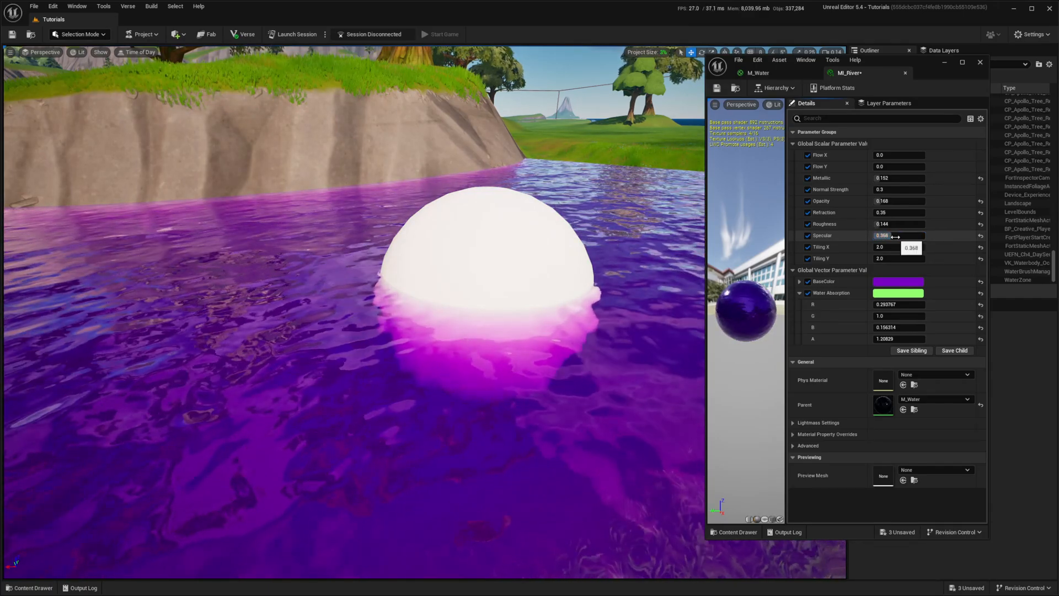
left_click(899, 293)
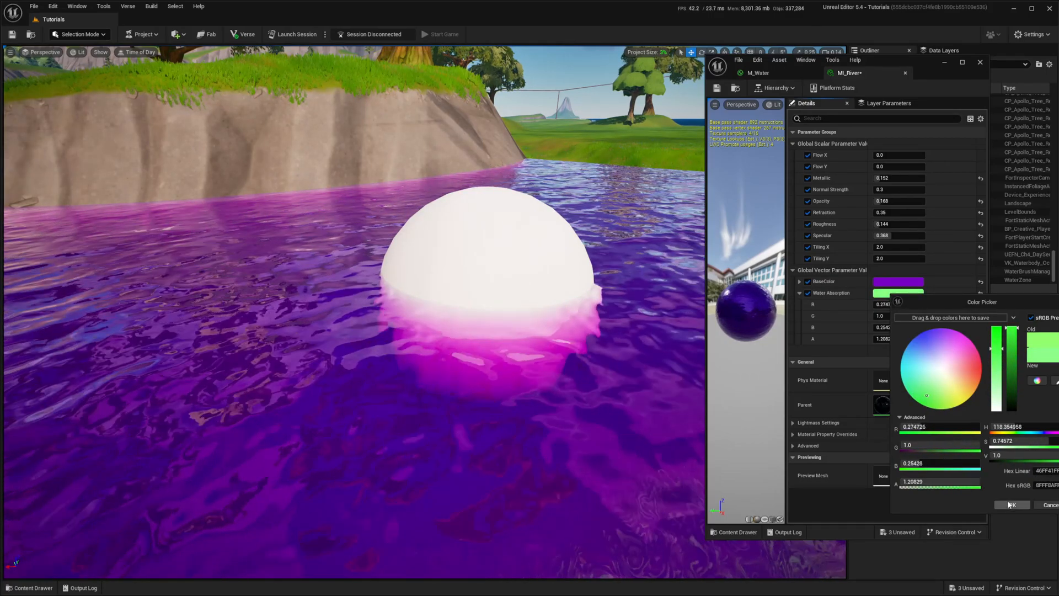
left_click(1012, 505)
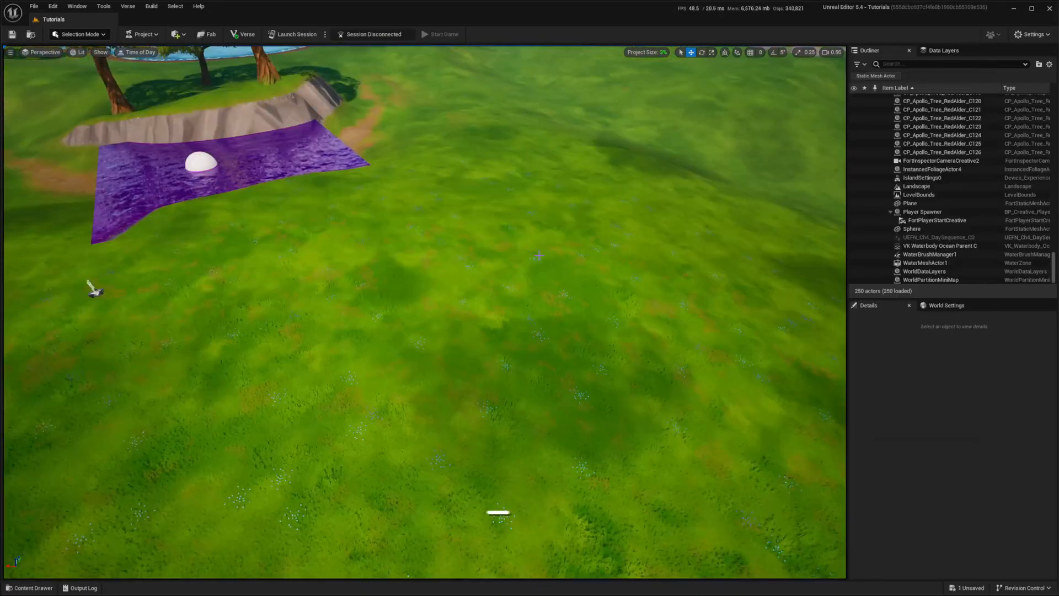
- Enter landscape spline editing on the River layer and place control points on the terrain
left_click(76, 34)
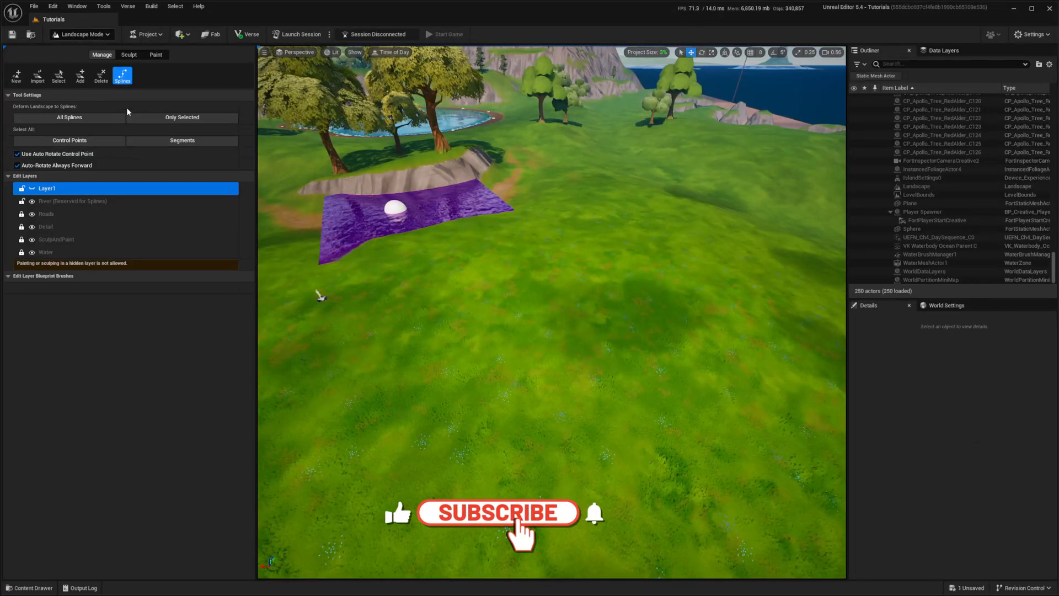
left_click(73, 201)
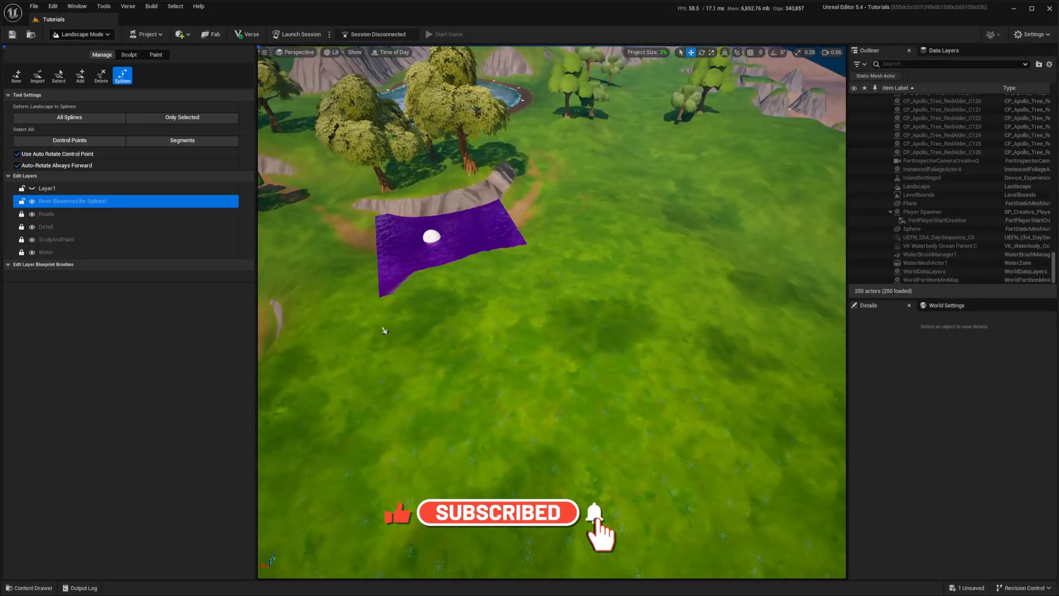
left_click(422, 310)
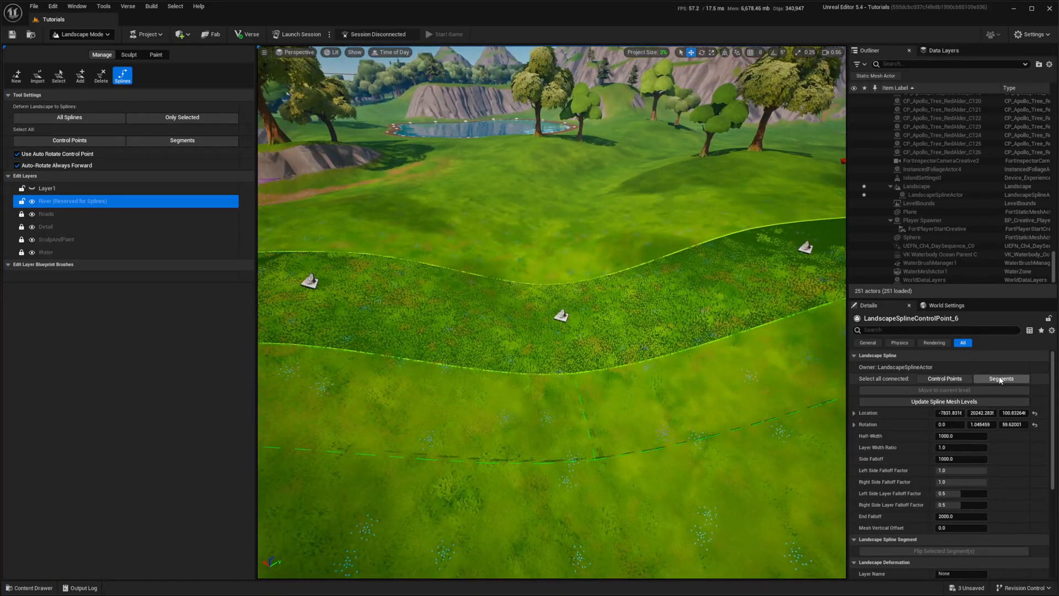
- Select all connected segments and enable Raise/Lower Terrain with falloff and mesh settings
left_click(1003, 378)
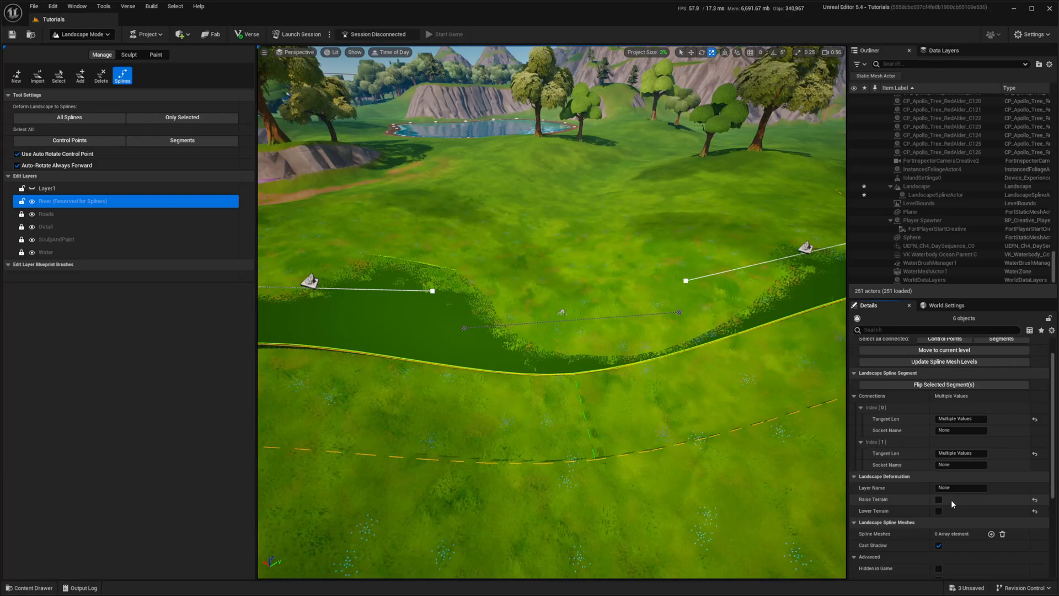
left_click(960, 486)
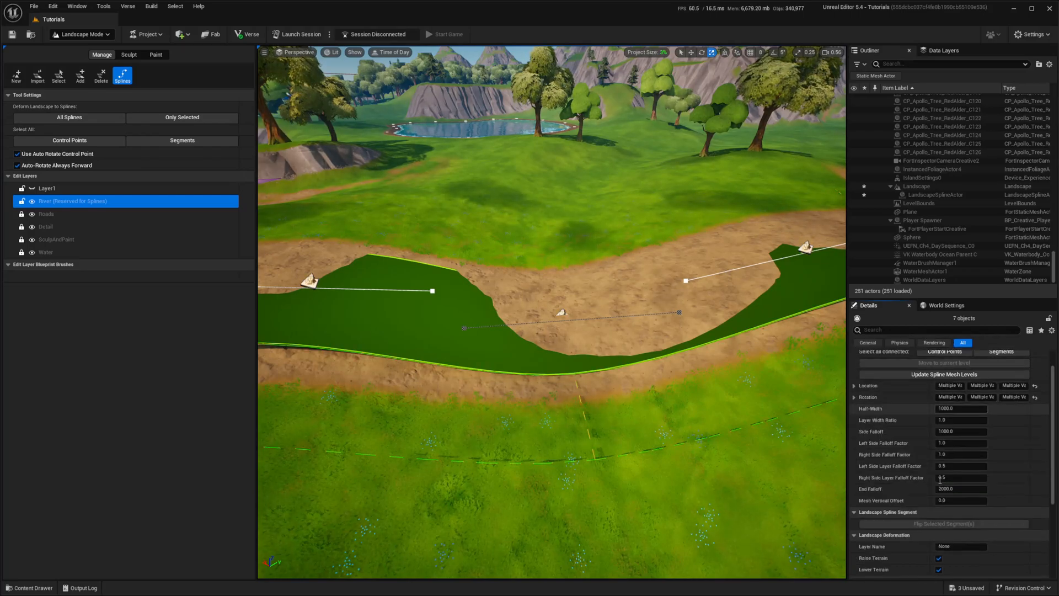
left_click(961, 432)
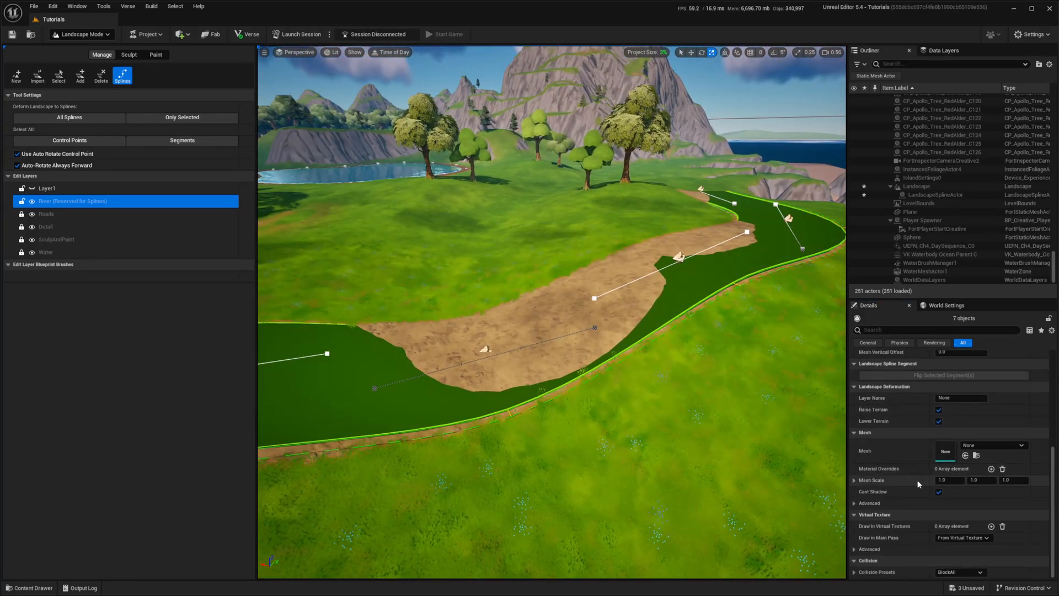
left_click(958, 573)
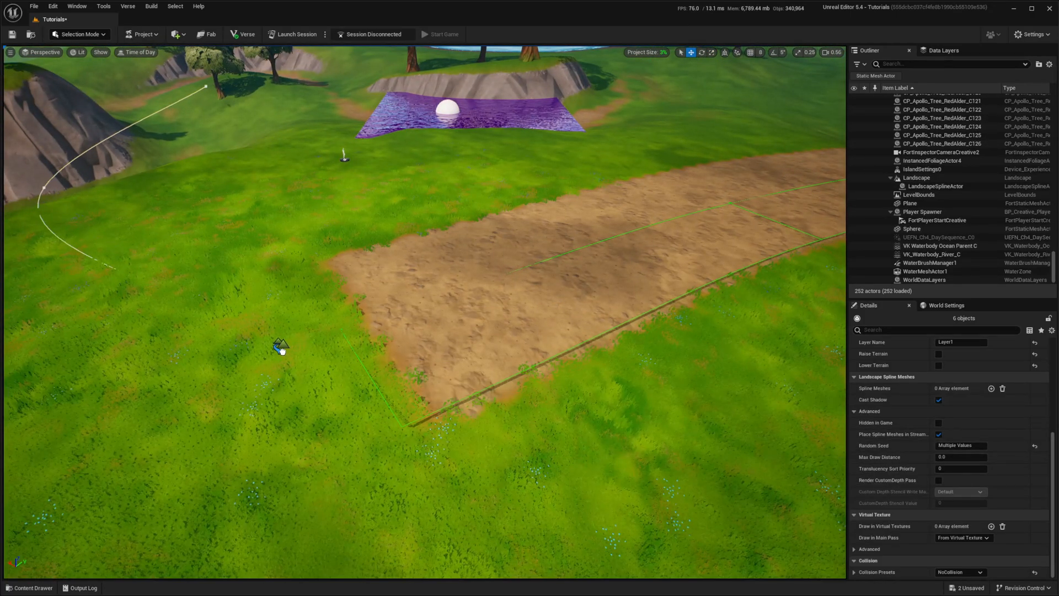
- Select VK Waterbody River C and move its spline point onto the new dirt channel
left_click(932, 254)
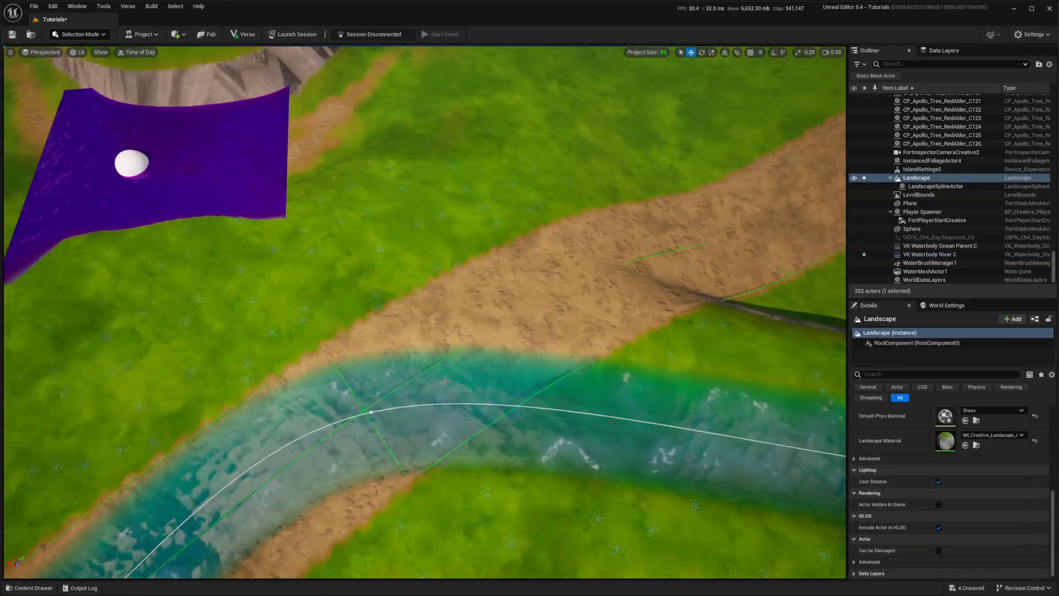
left_click(932, 254)
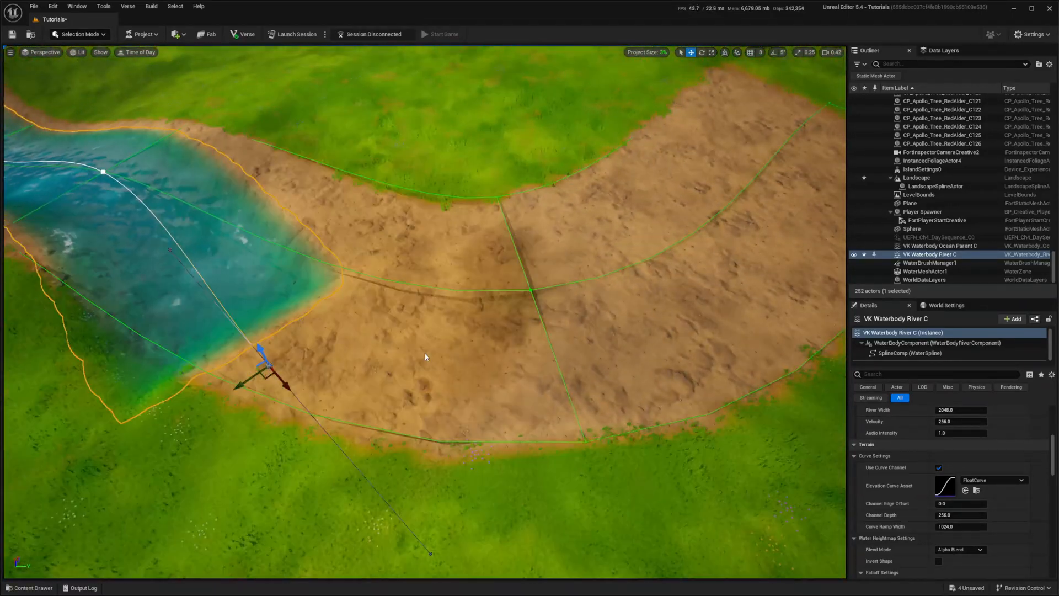
left_click_drag(426, 358, 560, 439)
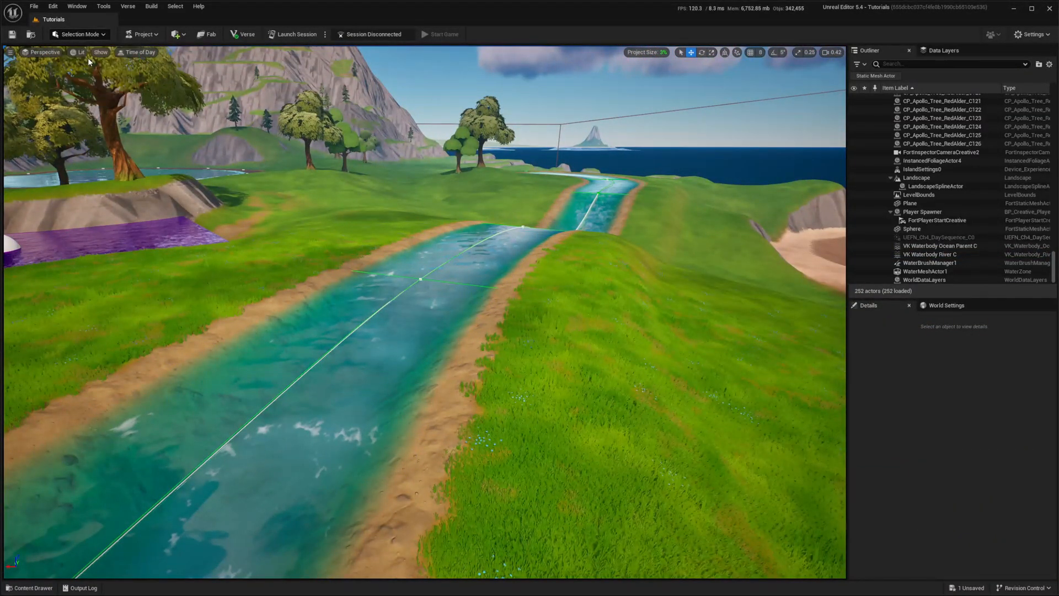
- Give all spline segments a Spline Meshes entry using the plane mesh with M_River
left_click(76, 34)
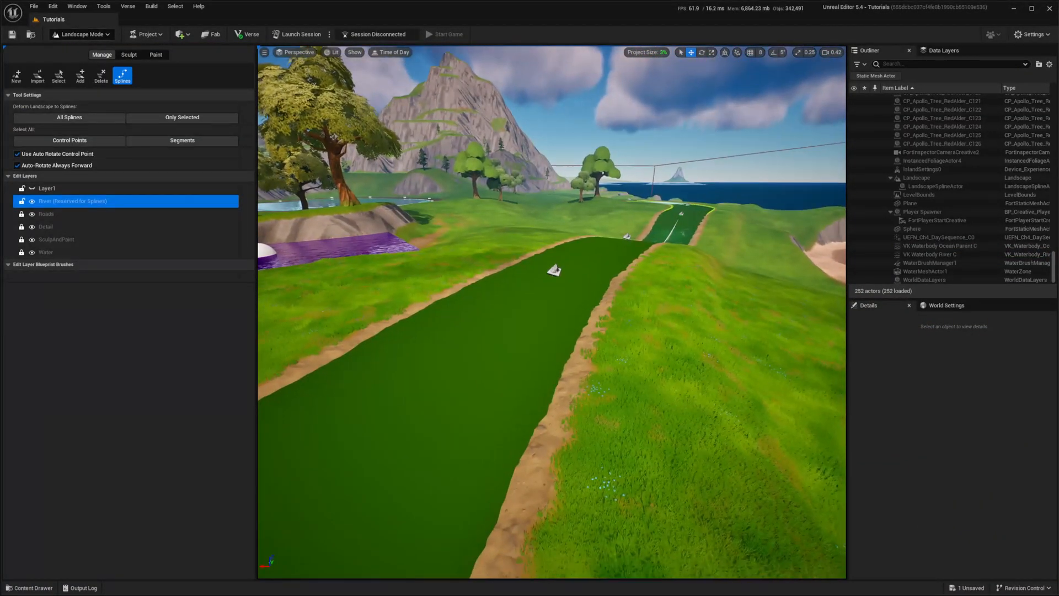
left_click(554, 271)
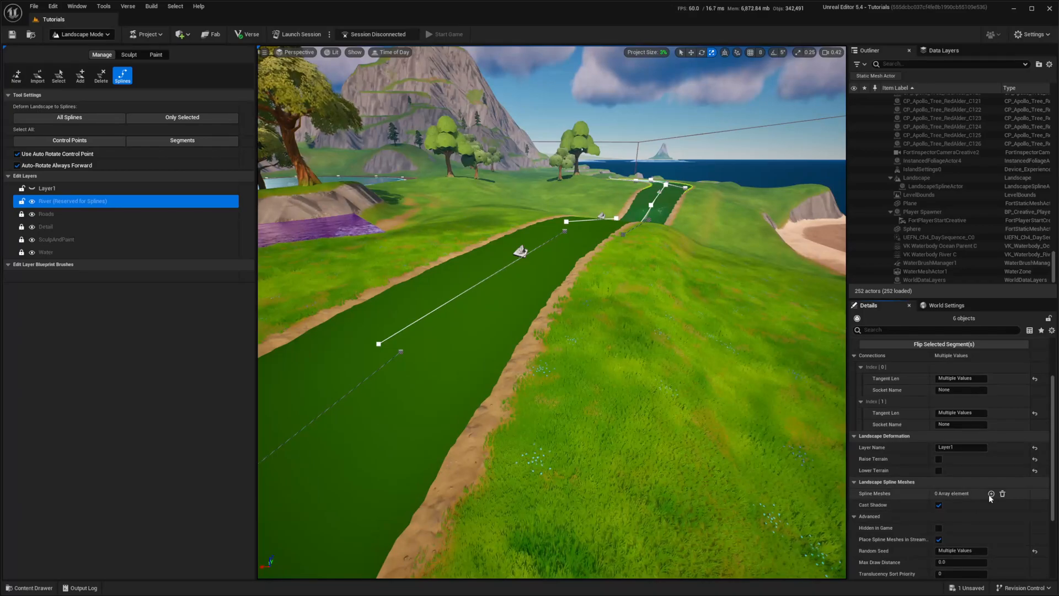
left_click(991, 493)
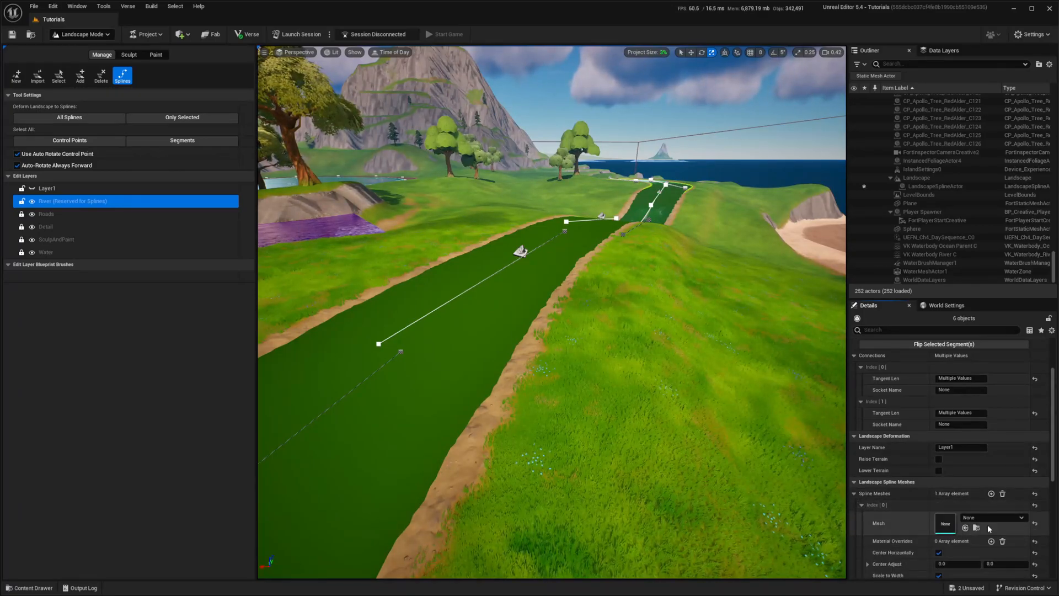
left_click(1021, 518)
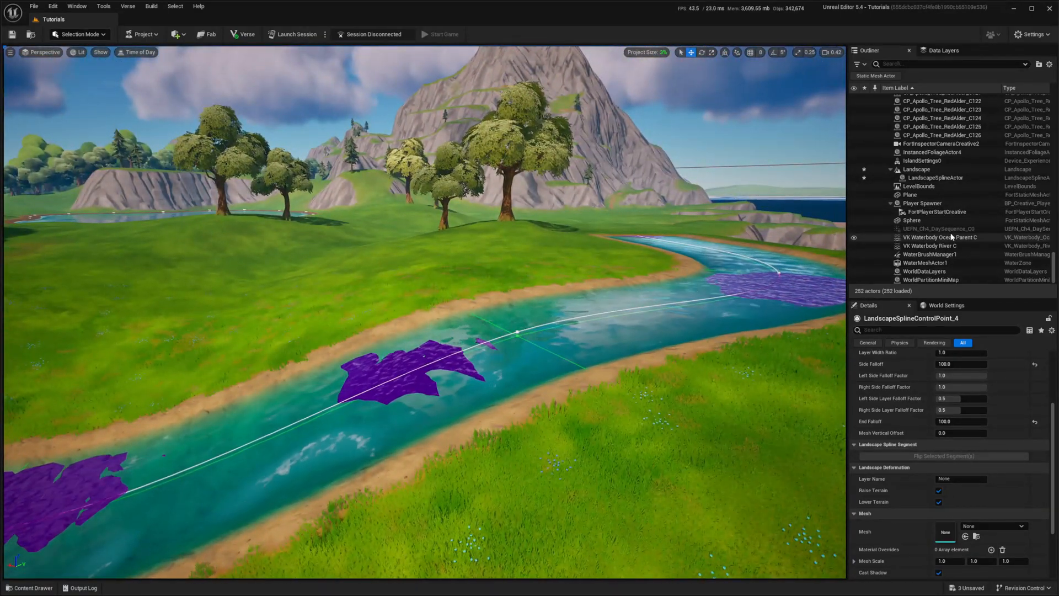
- Hide VK Waterbody River C, then launch a session saving the changed M_Water material
left_click(939, 245)
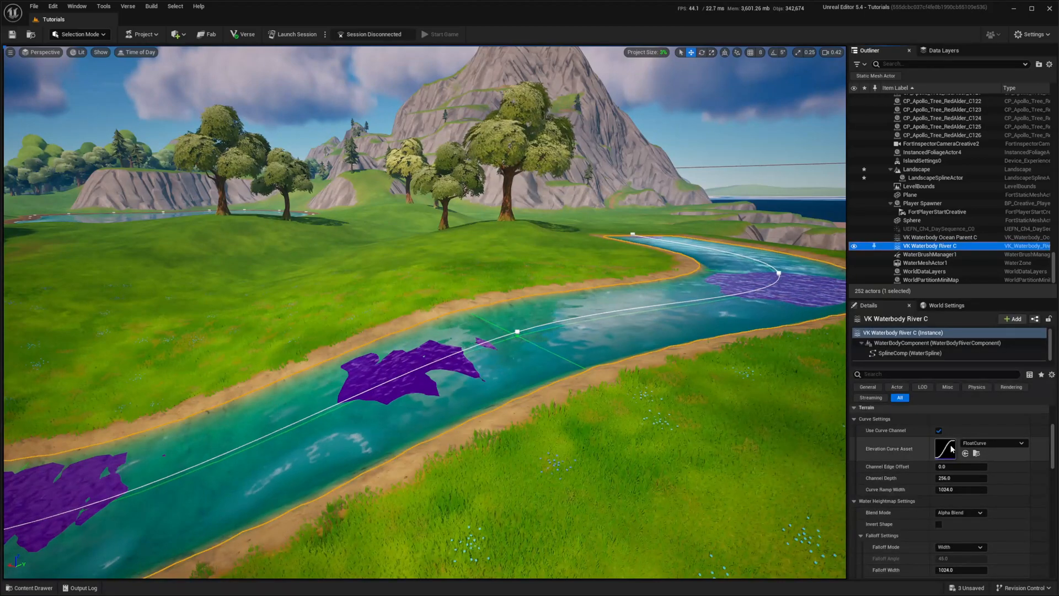
scroll("down", 3)
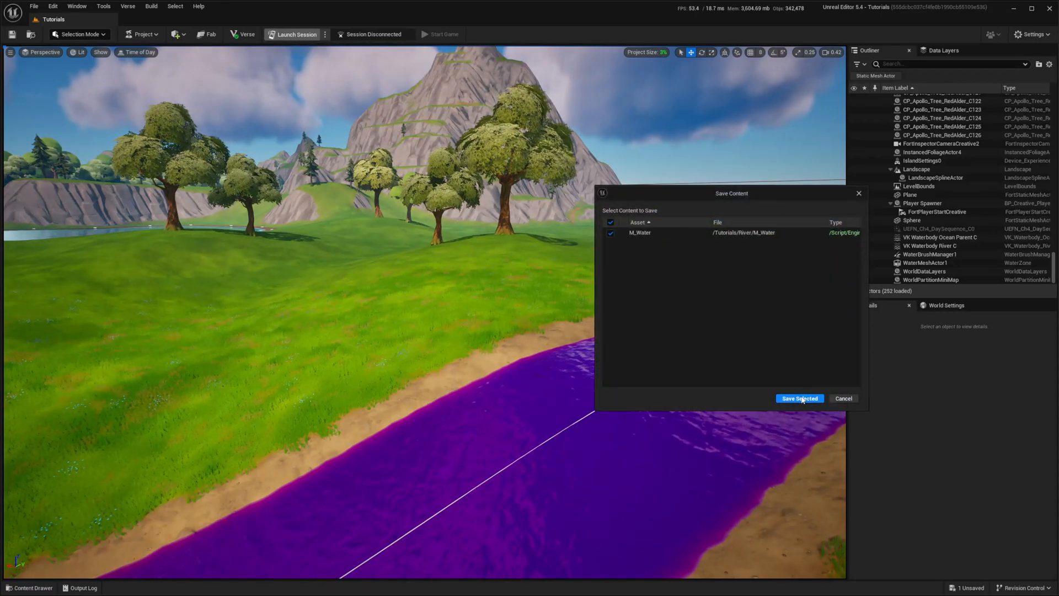
left_click(800, 398)
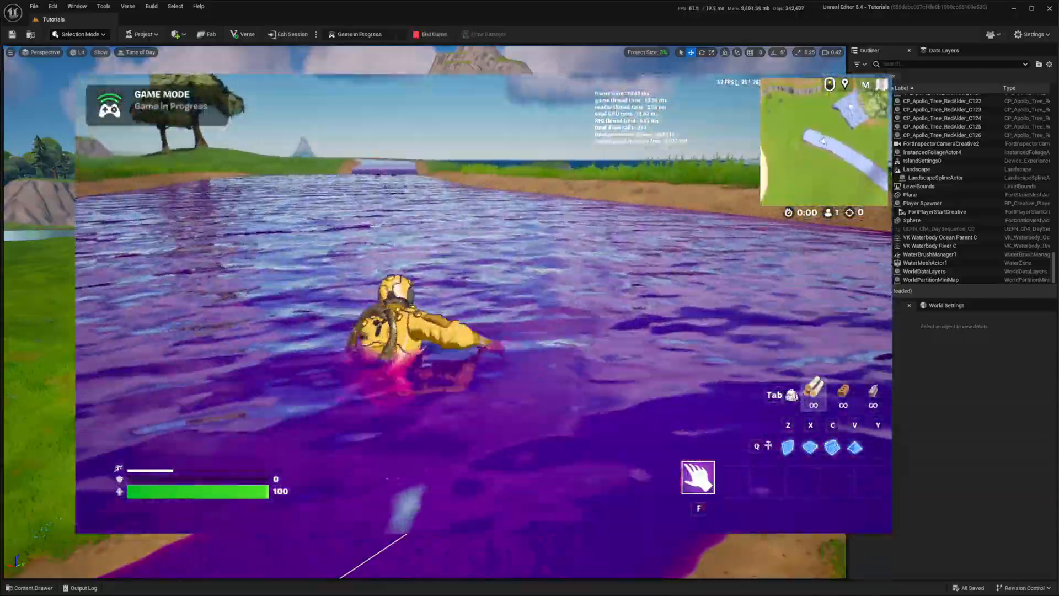